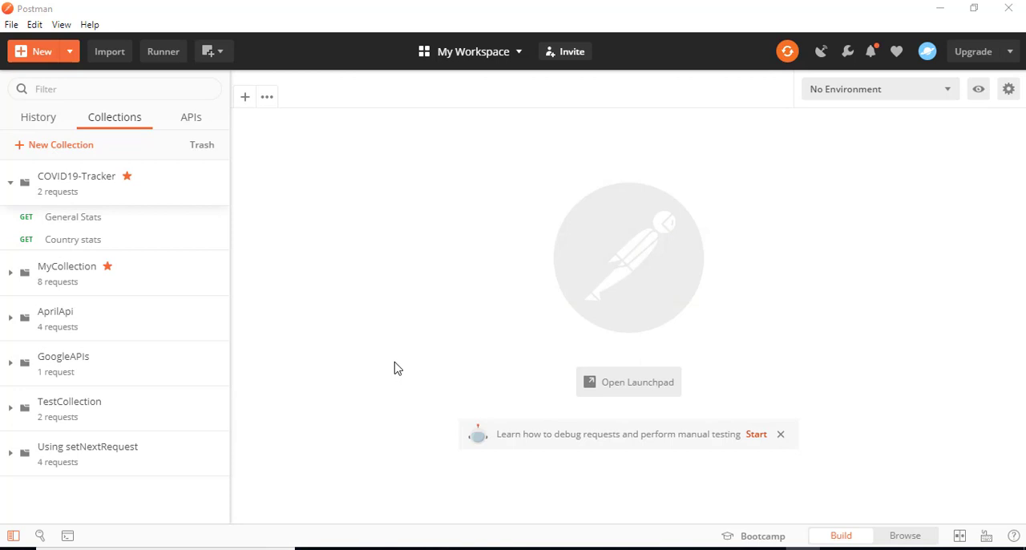
{"action": "mouse_move", "coordinate": [275, 256]}
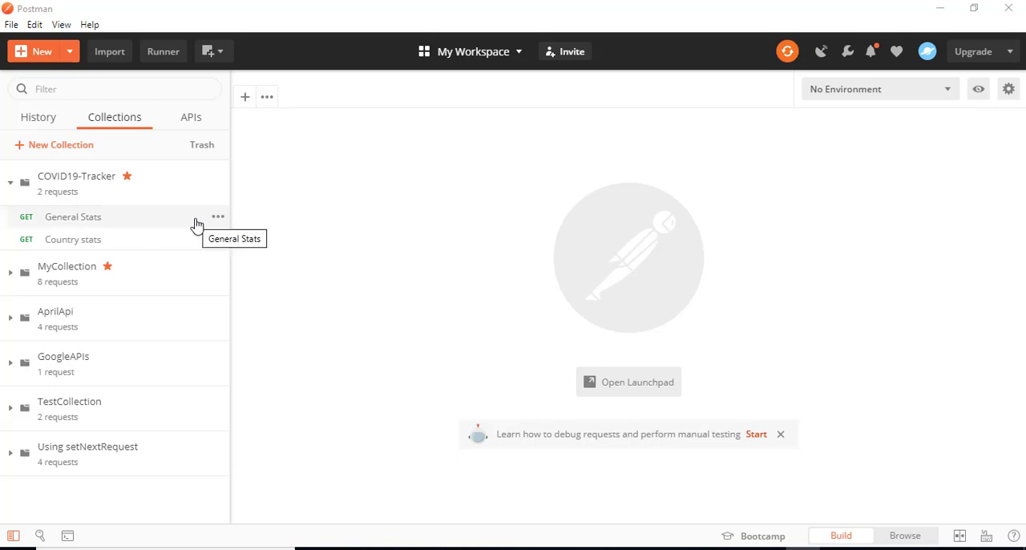
{"action": "mouse_move", "coordinate": [192, 190]}
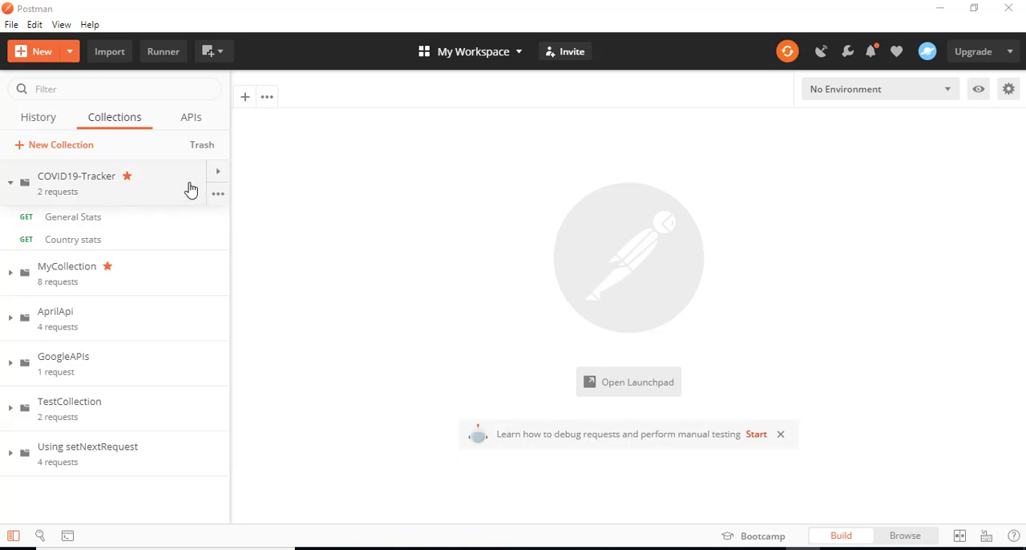
Step: Switch from Postman to the Chrome window with the newman-reporter-html npm page
{"action": "key", "text": "alt+tab"}
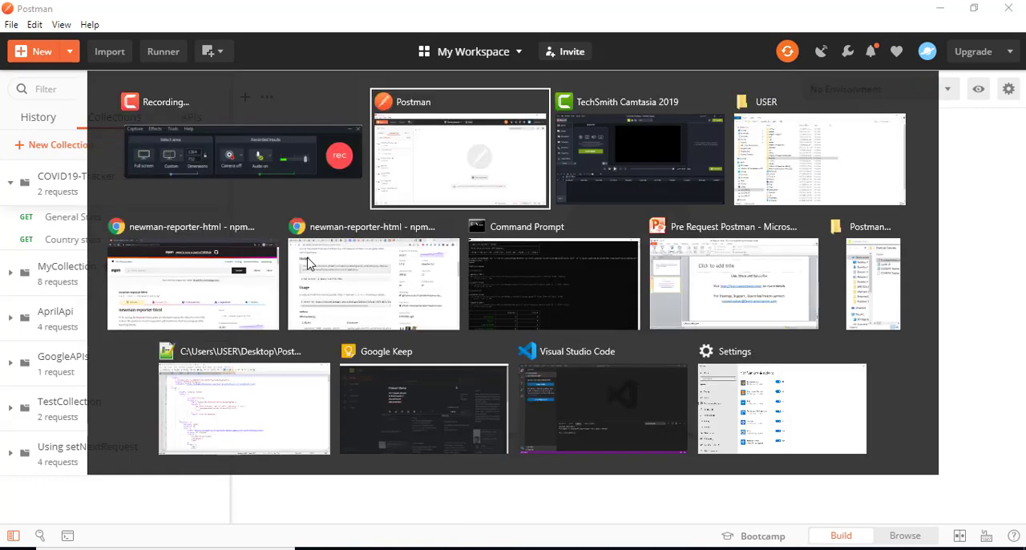
{"action": "mouse_move", "coordinate": [193, 276]}
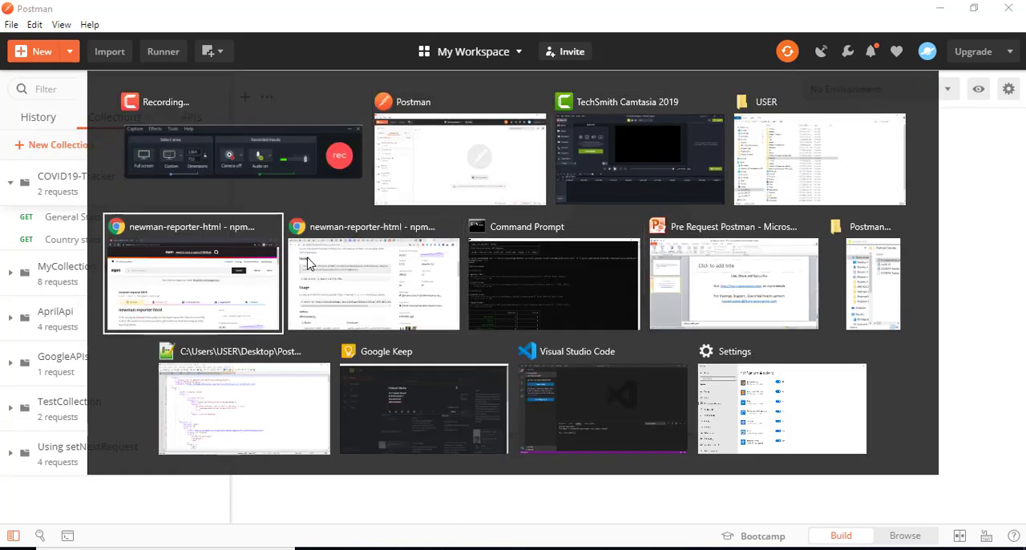
Step: Review the npm install command and the usage line with the -r html reporter option
{"action": "left_click", "coordinate": [192, 273]}
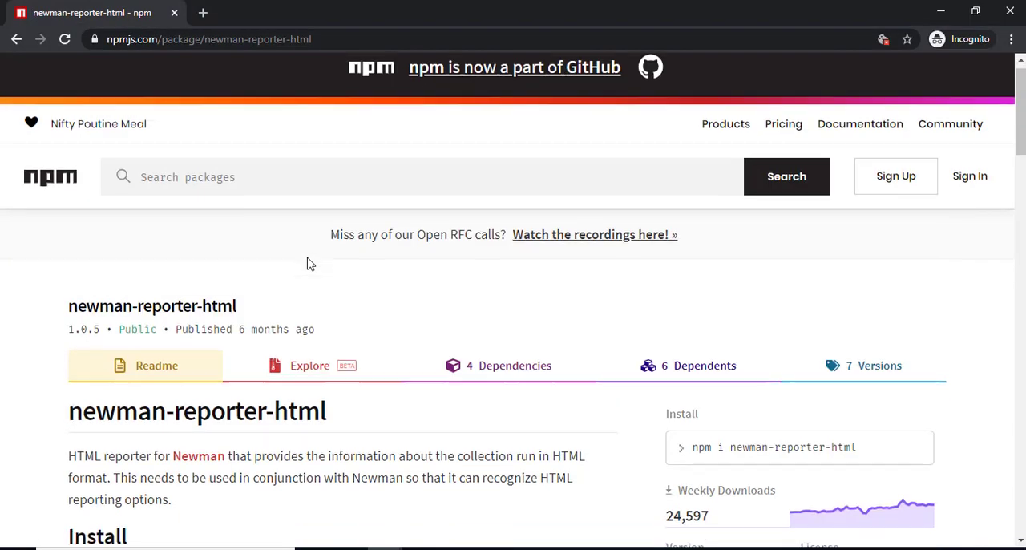
{"action": "scroll", "scroll_direction": "down", "scroll_amount": 3}
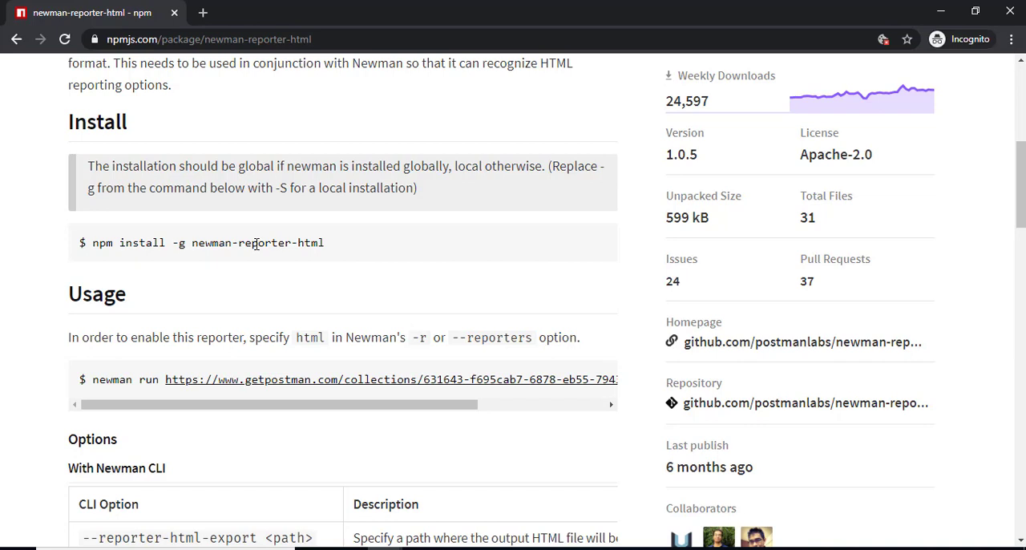
{"action": "mouse_move", "coordinate": [339, 379]}
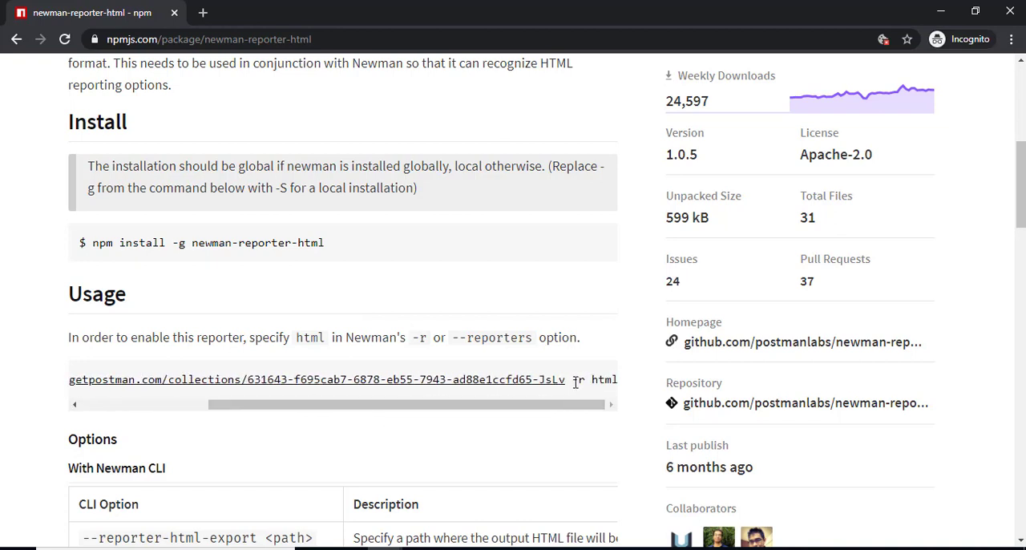
{"action": "double_click", "coordinate": [580, 380]}
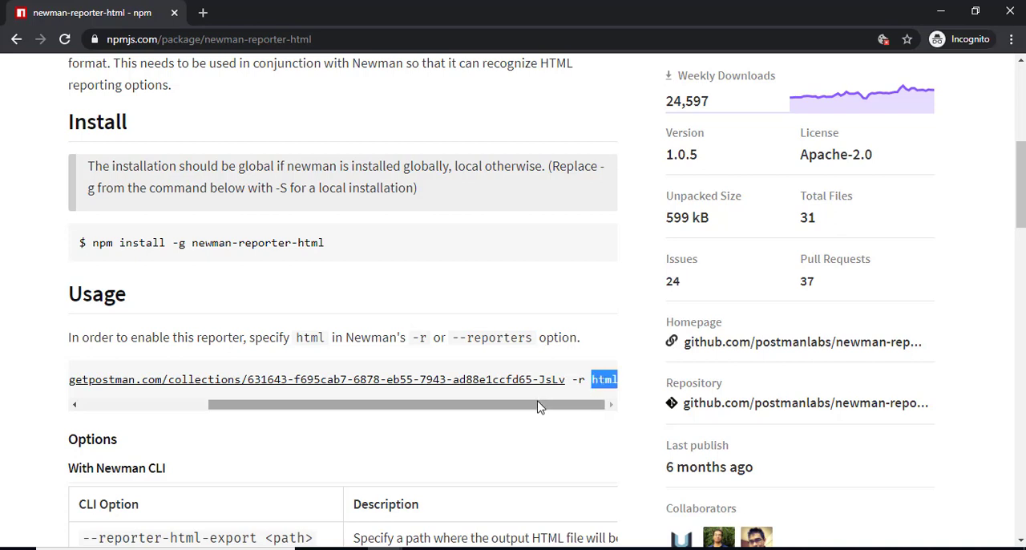
{"action": "scroll", "scroll_direction": "left", "scroll_amount": 3}
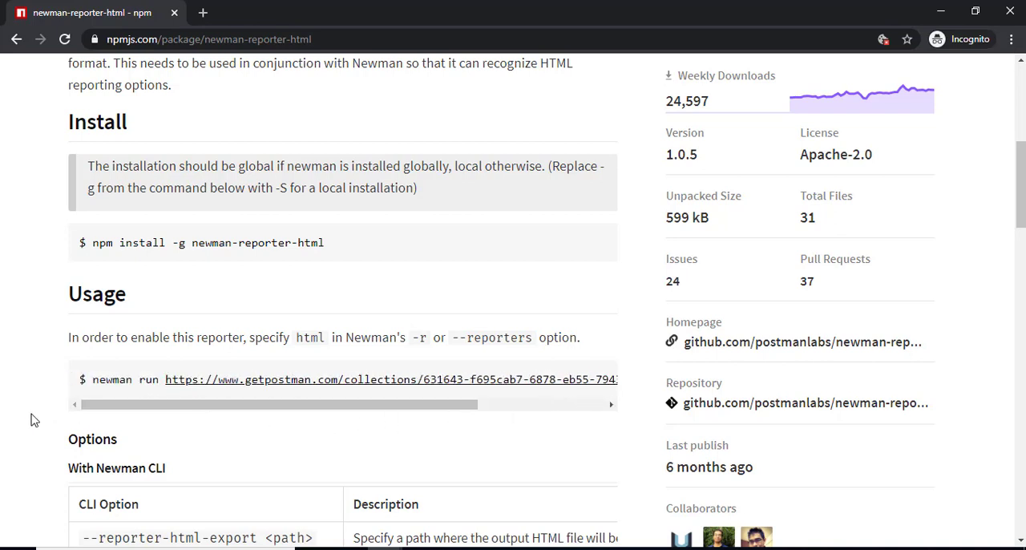
{"action": "scroll", "scroll_direction": "up", "scroll_amount": 3}
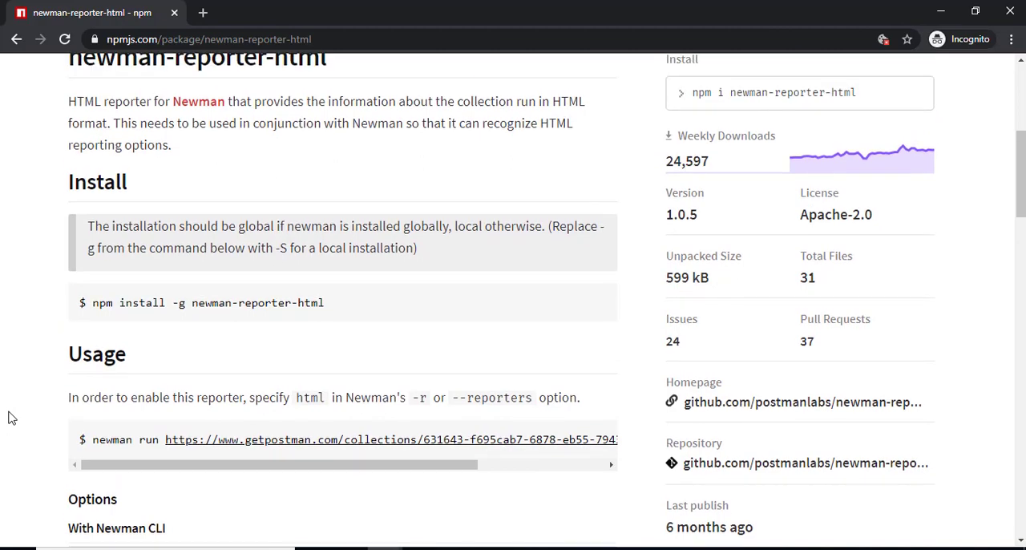
{"action": "scroll", "scroll_direction": "down", "scroll_amount": 3}
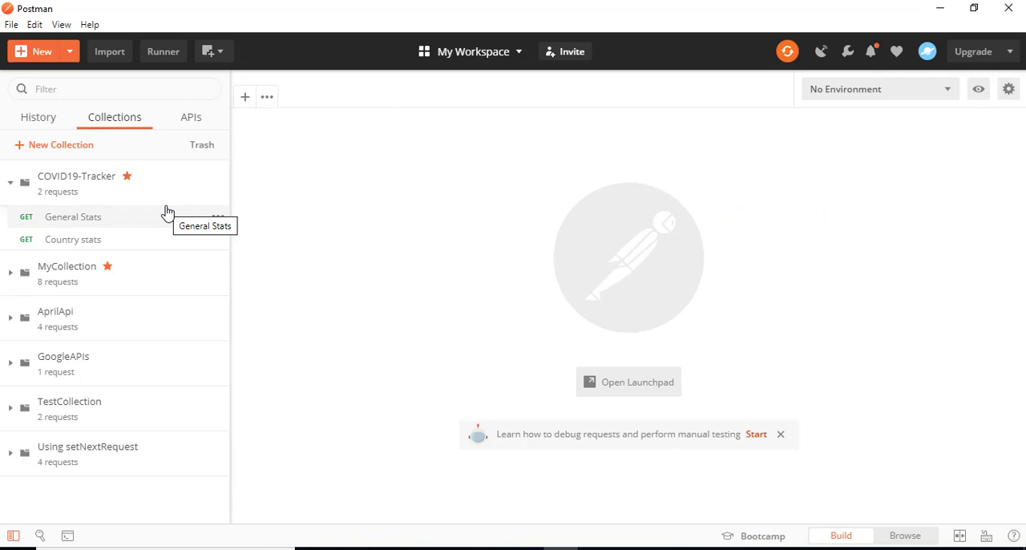
{"action": "mouse_move", "coordinate": [191, 202]}
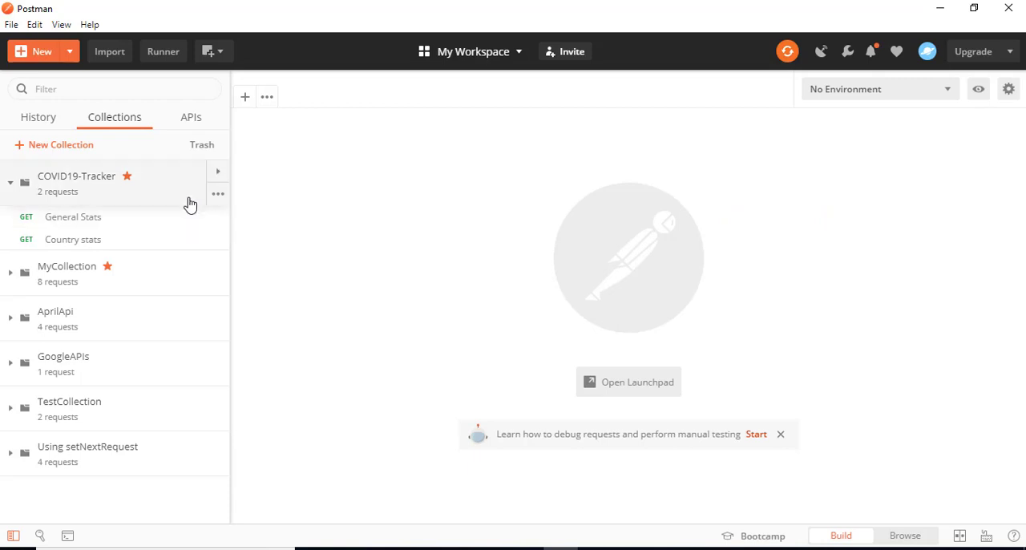
{"action": "mouse_move", "coordinate": [218, 195]}
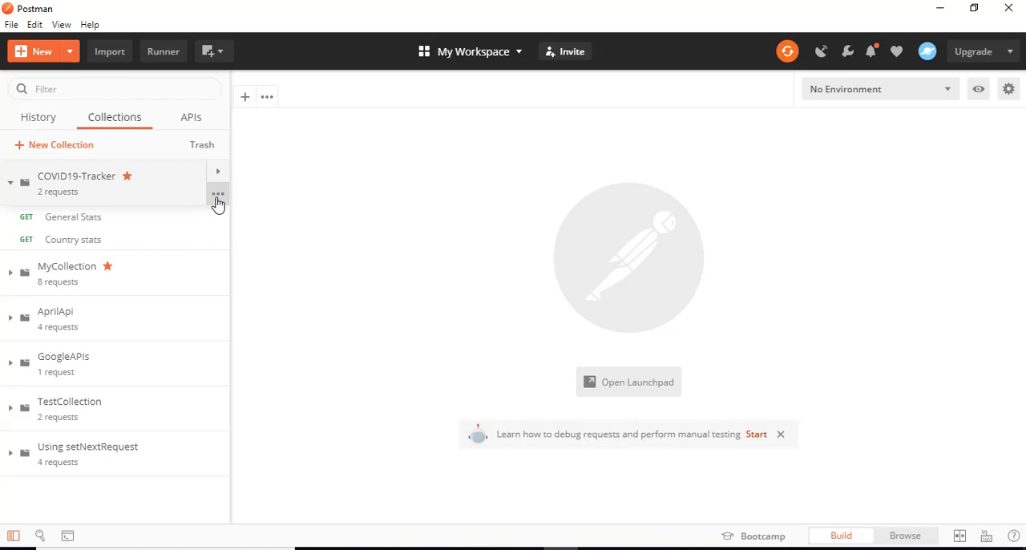
{"action": "mouse_move", "coordinate": [218, 198]}
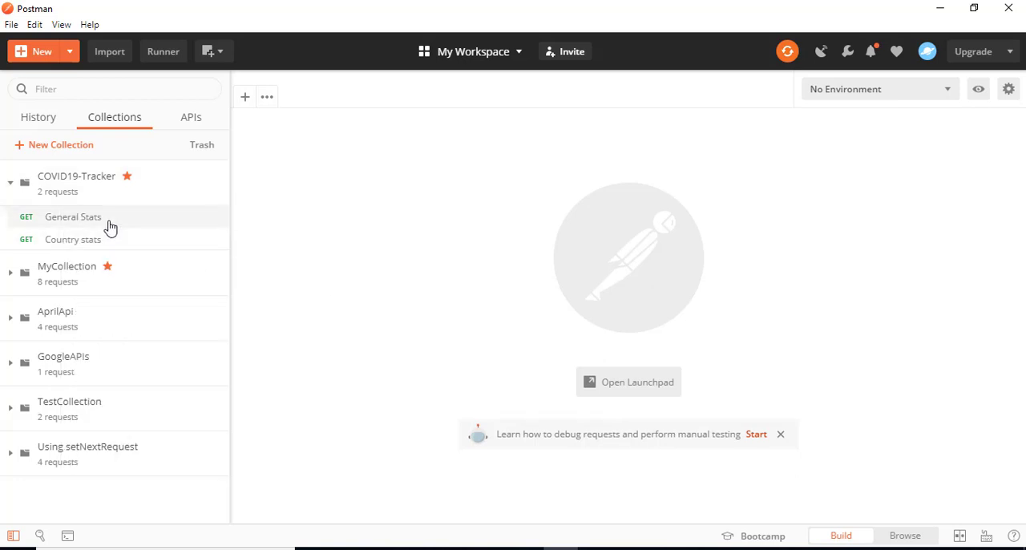
Step: Export COVID19-Tracker as Collection v2.1 JSON into Postman Tutorials, replacing the existing file
{"action": "left_click", "coordinate": [73, 239]}
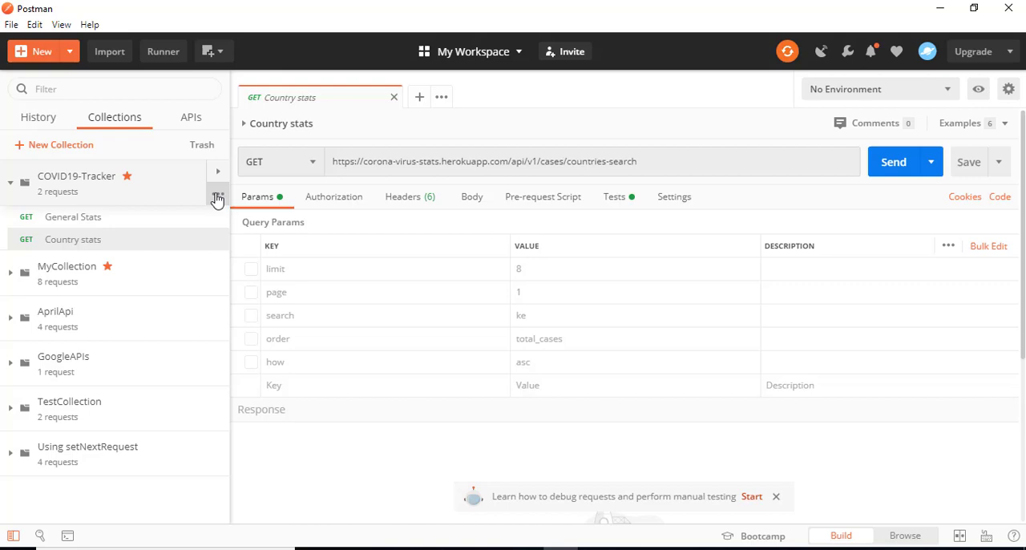
{"action": "left_click", "coordinate": [217, 194]}
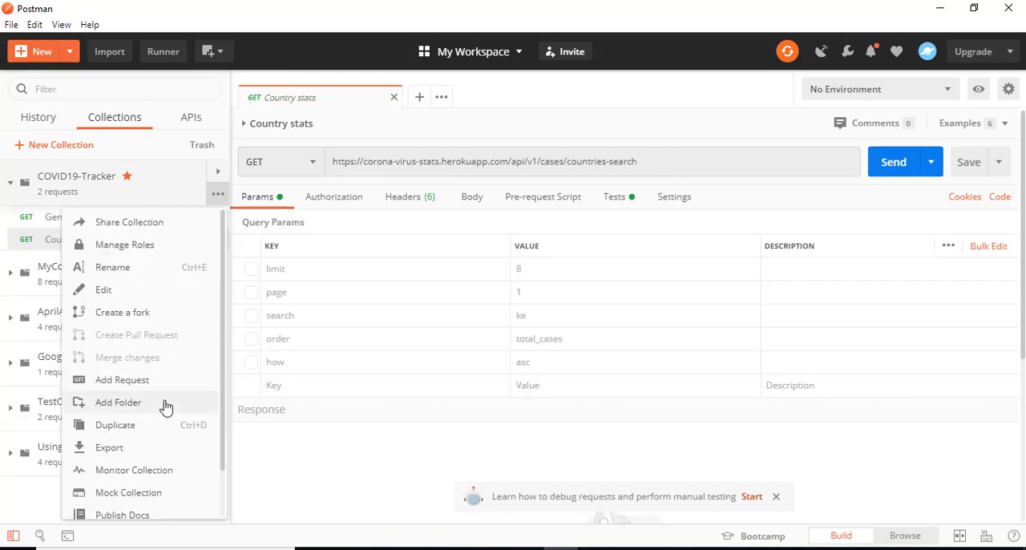
{"action": "left_click", "coordinate": [110, 447]}
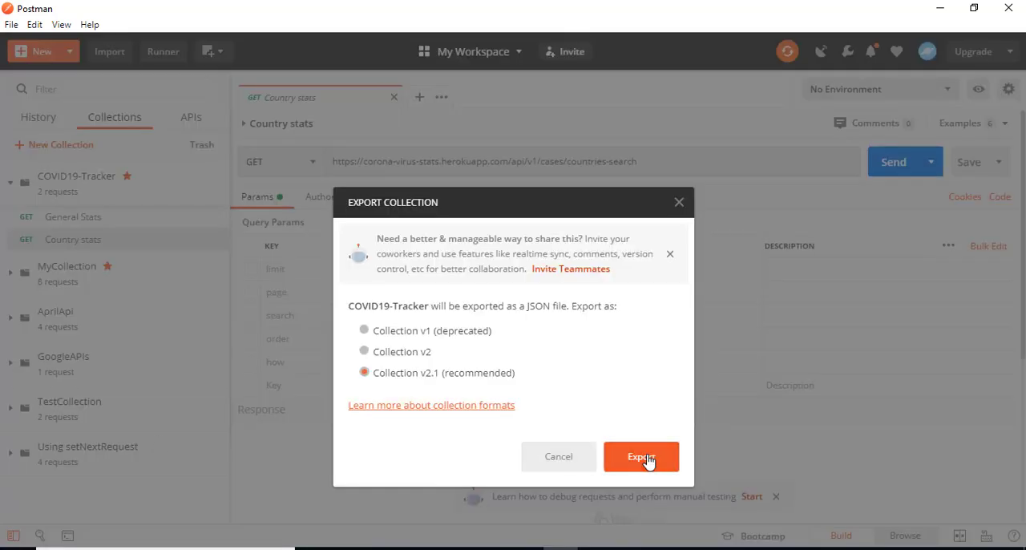
{"action": "left_click", "coordinate": [641, 456]}
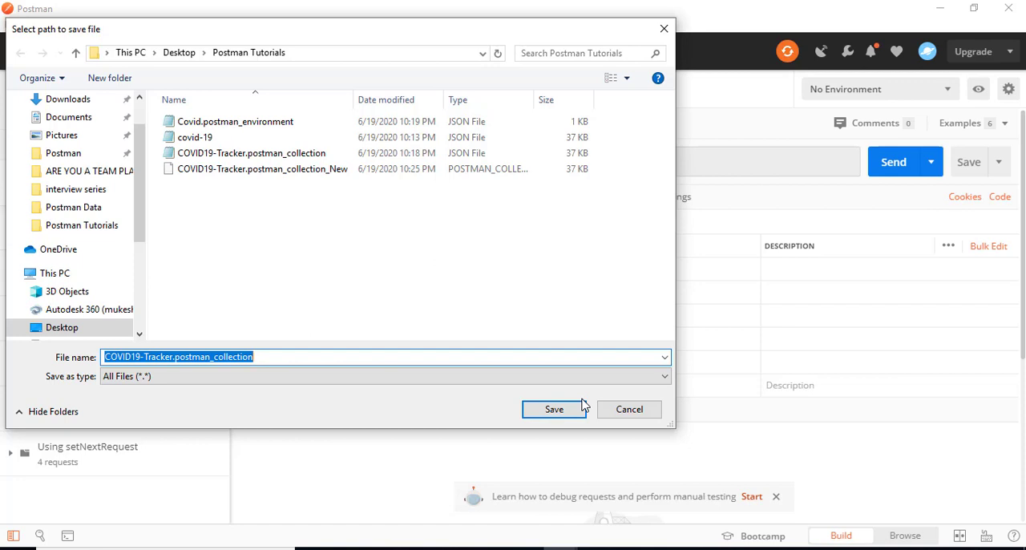
{"action": "left_click", "coordinate": [553, 409]}
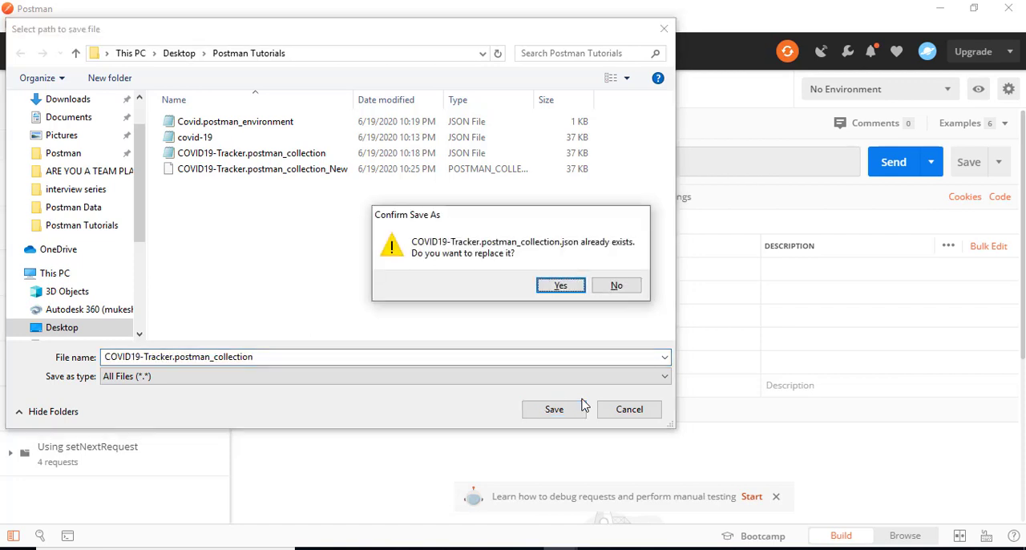
{"action": "left_click", "coordinate": [561, 285]}
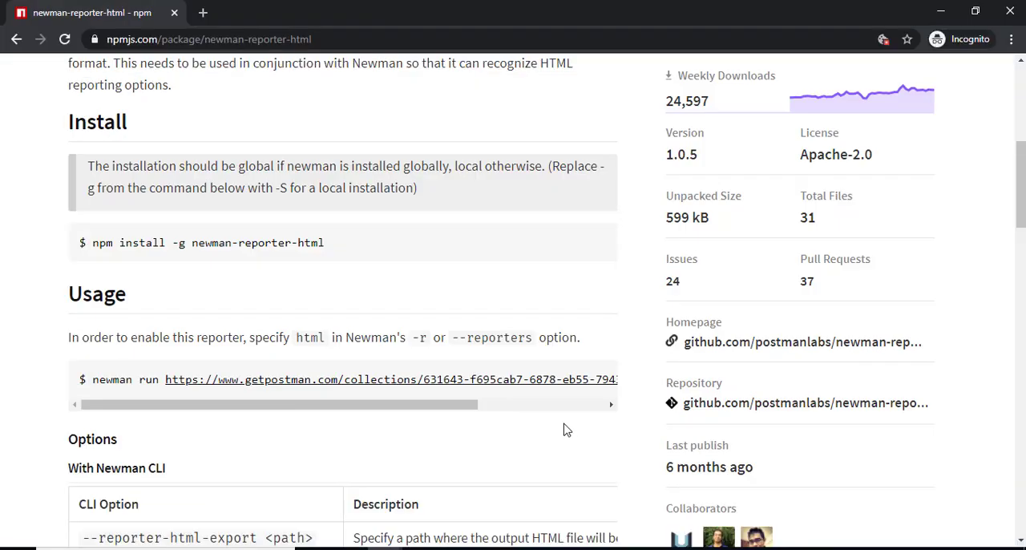
Step: Return to the Install command area of the newman-reporter-html npm page
{"action": "double_click", "coordinate": [217, 243]}
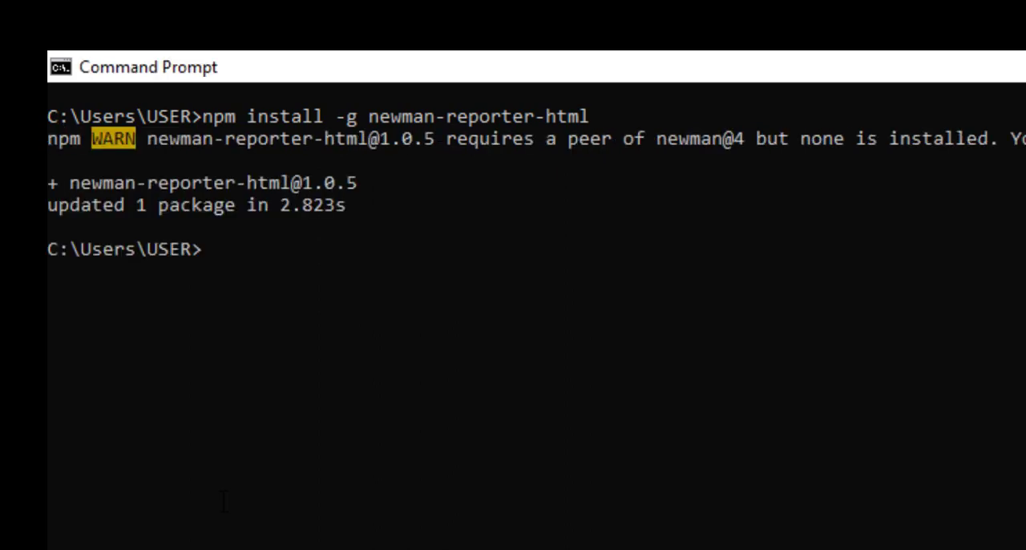
{"action": "mouse_move", "coordinate": [267, 244]}
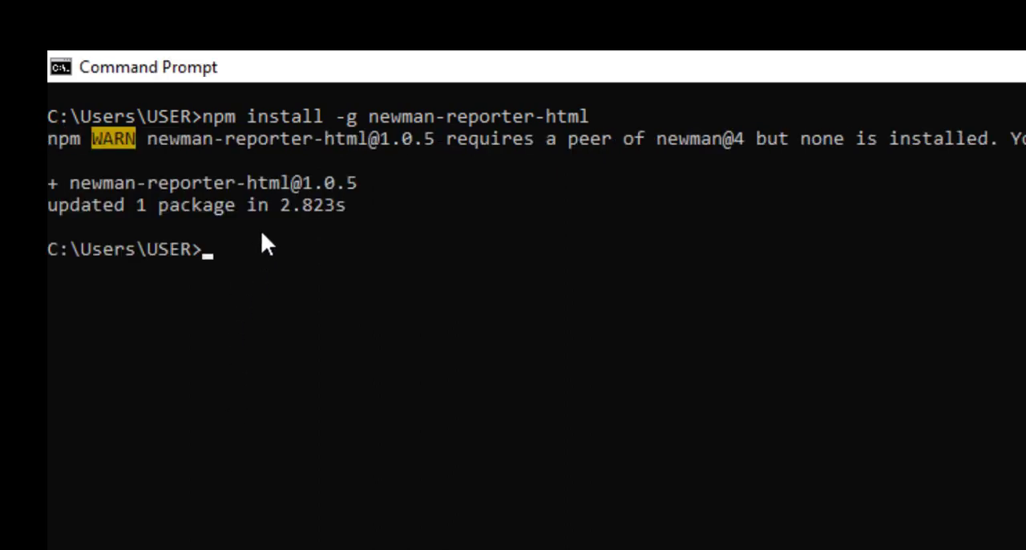
{"action": "mouse_move", "coordinate": [308, 197]}
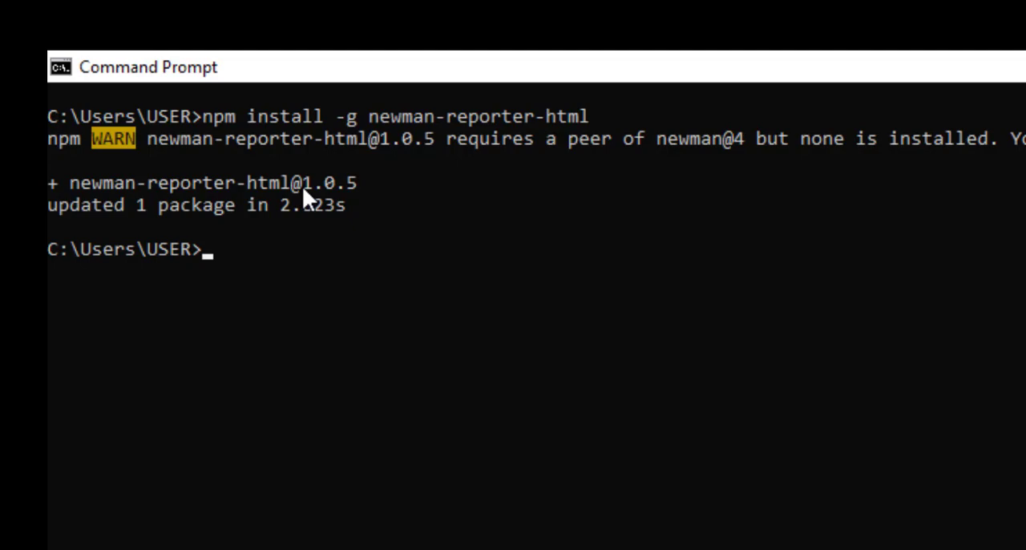
Step: After installing newman-reporter-html globally, switch to the Postman Tutorials File Explorer window
{"action": "key", "text": "alt+tab"}
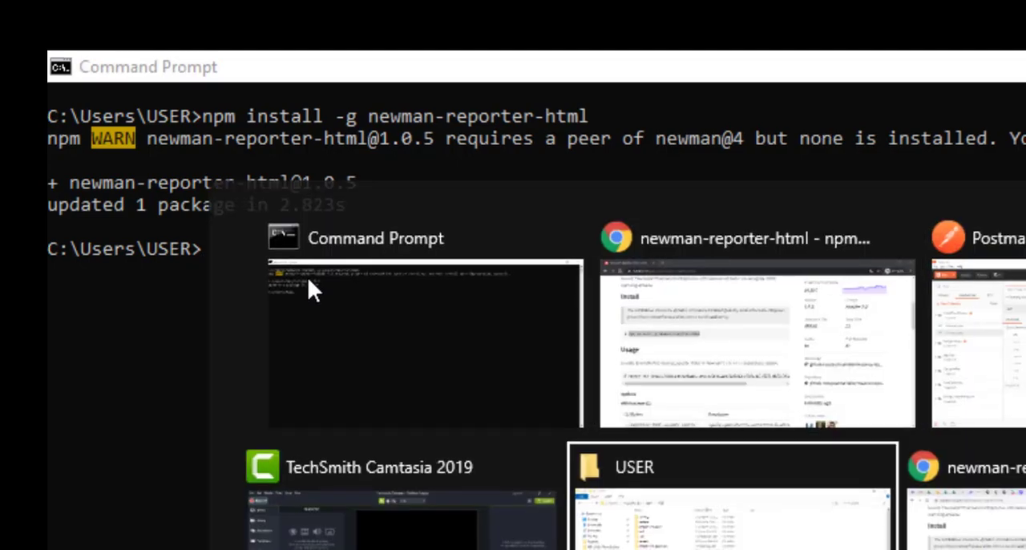
{"action": "key", "text": "alt+tab"}
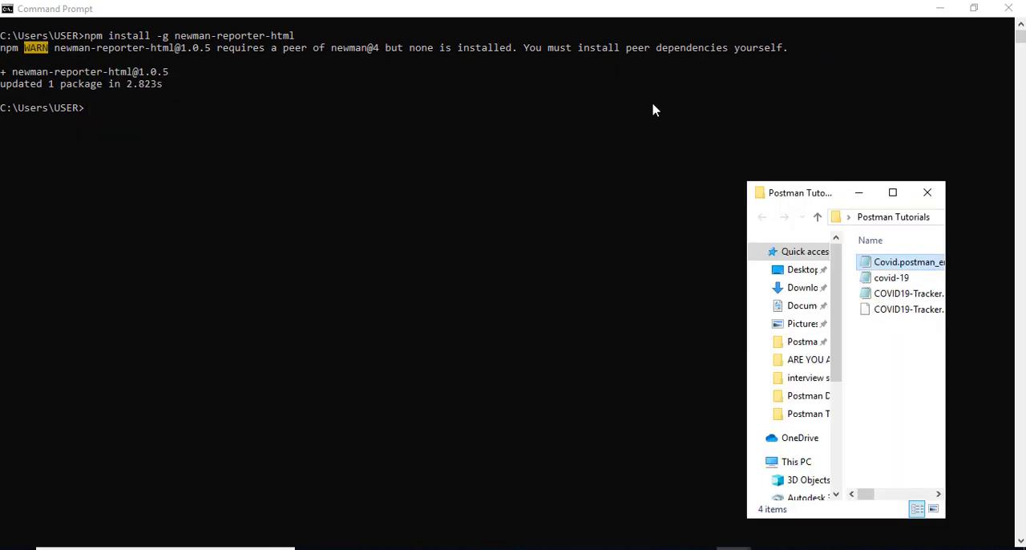
Step: Select the COVID19-Tracker.postman_collection file in the Postman Tutorials folder
{"action": "left_click", "coordinate": [893, 192]}
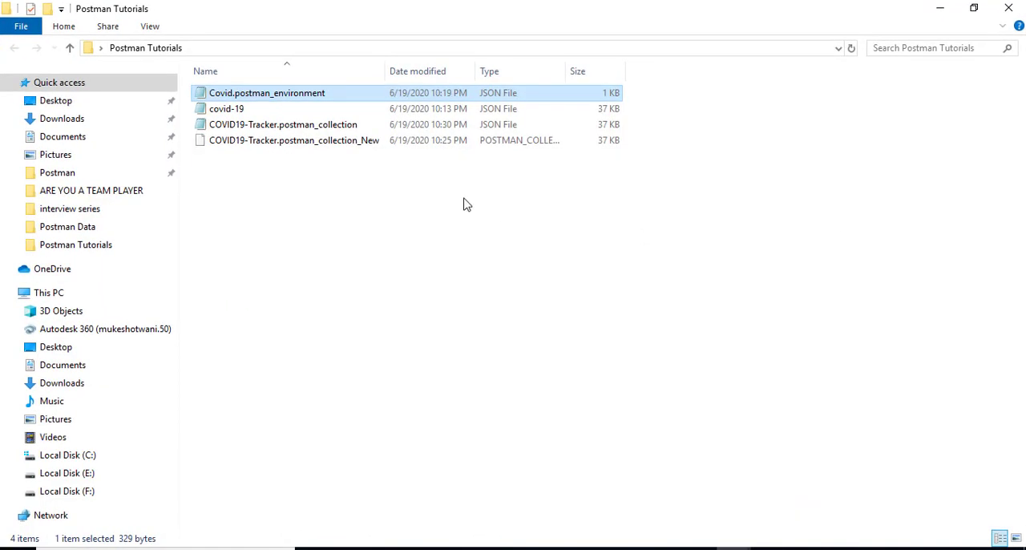
{"action": "mouse_move", "coordinate": [337, 128]}
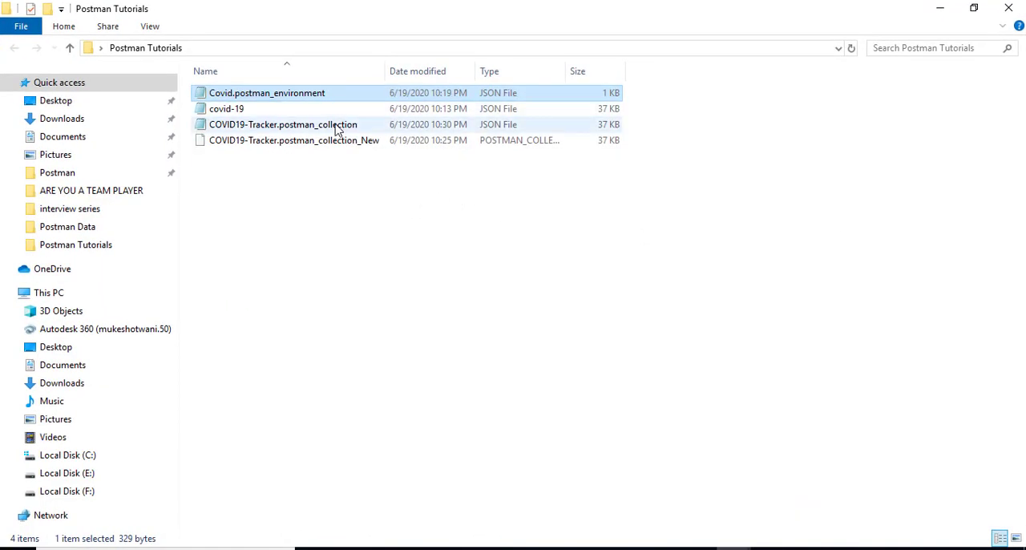
{"action": "left_click", "coordinate": [284, 124]}
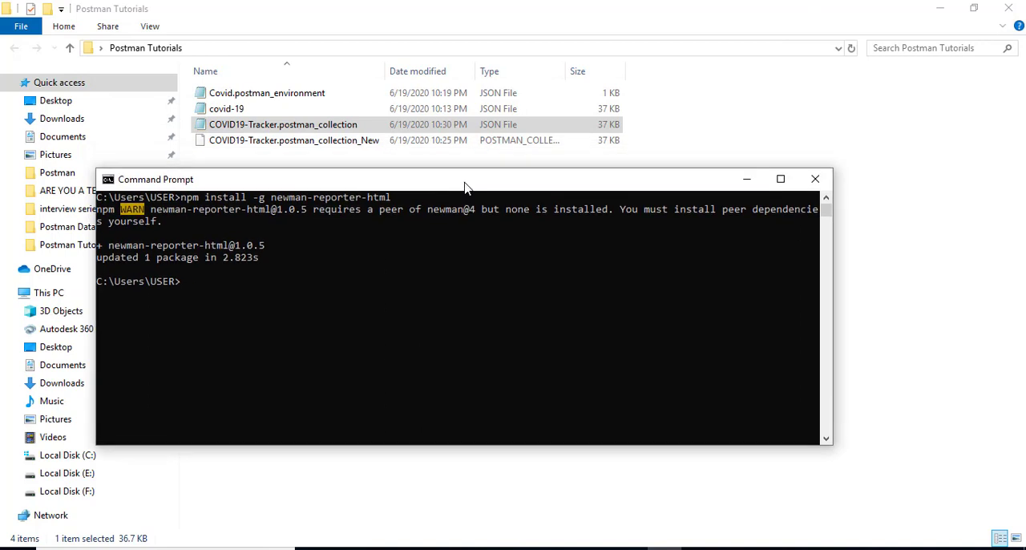
Step: Run newman on COVID19-Tracker.postman_collection.json with the -r html reporter
{"action": "type", "text": "newman run"}
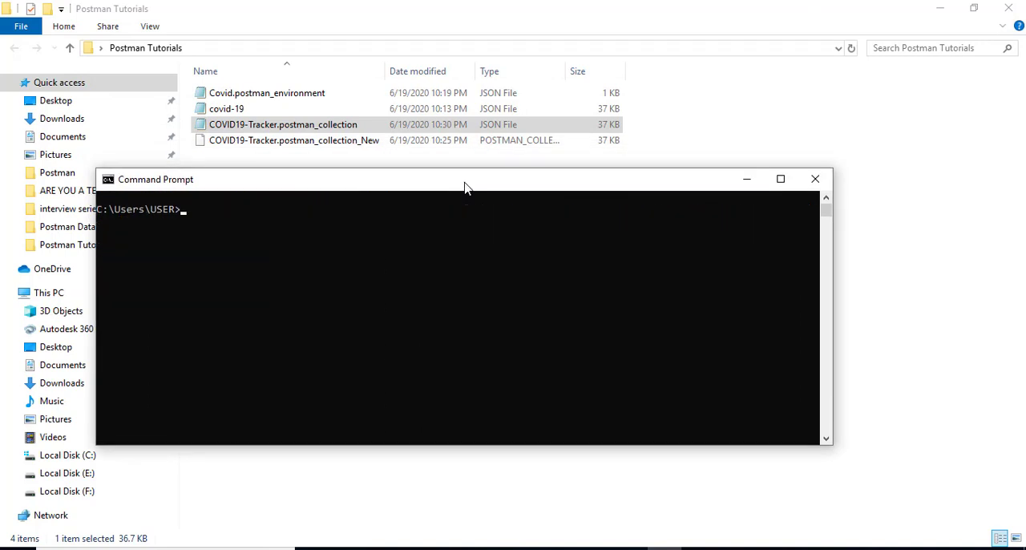
{"action": "type", "text": "new"}
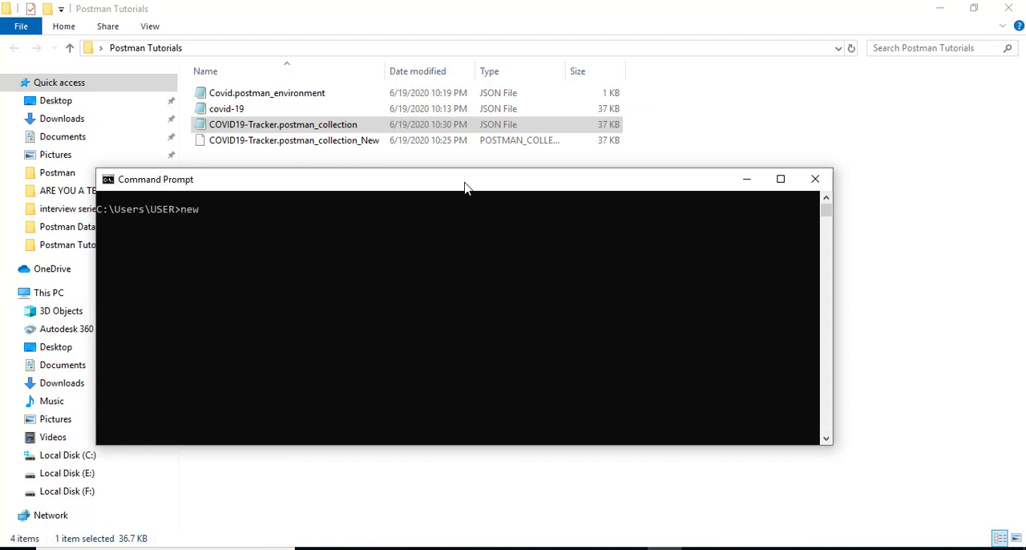
{"action": "type", "text": "man run"}
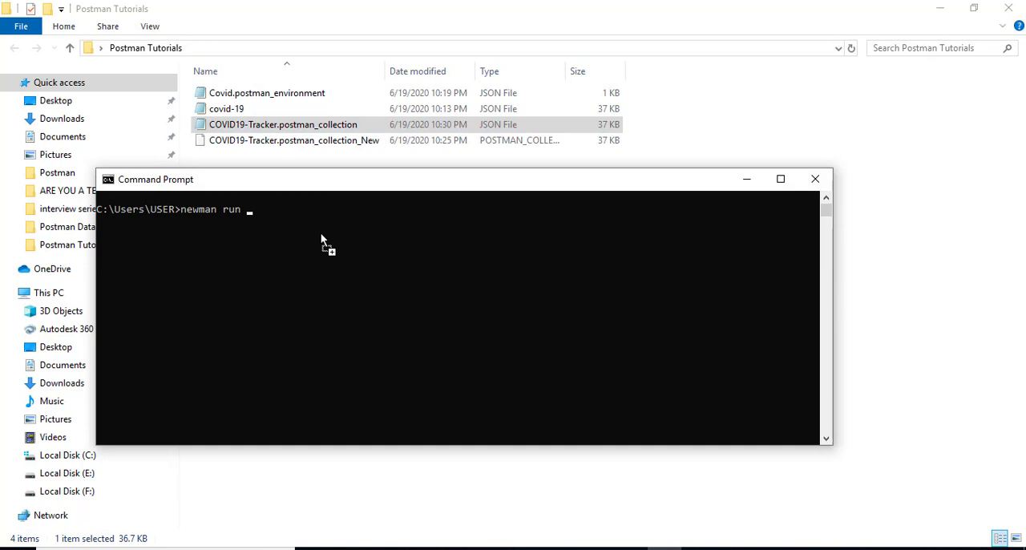
{"action": "type", "text": "\"C:\\Users\\USER\\Desktop\\Postman Tutorials\\COVID19-Tracker.postman_collection.json\""}
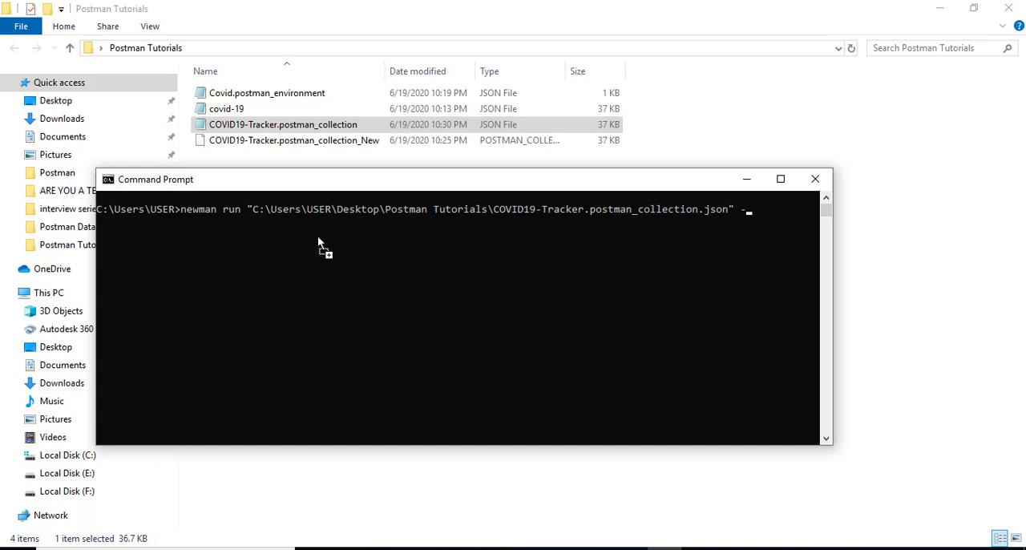
{"action": "type", "text": "-r html"}
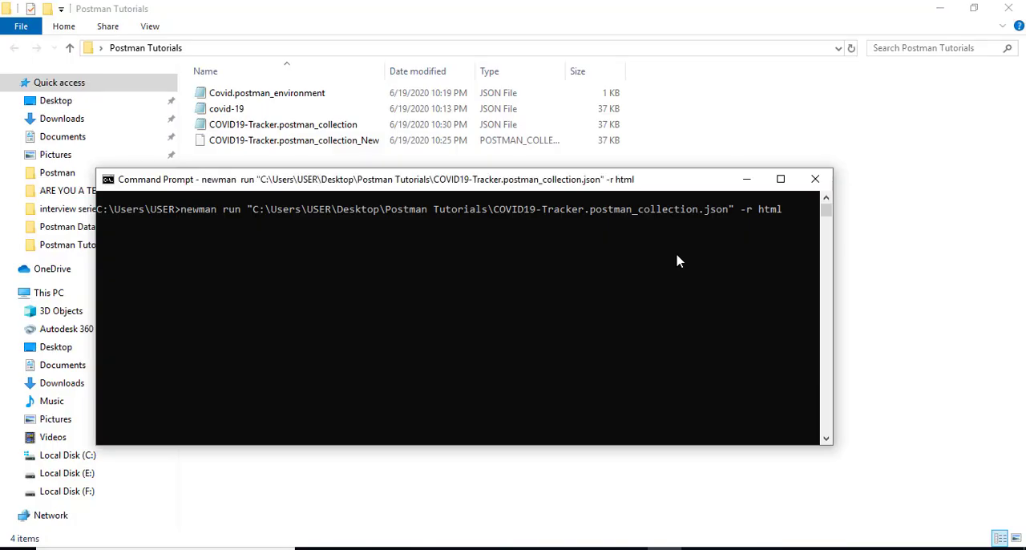
{"action": "left_click", "coordinate": [779, 179]}
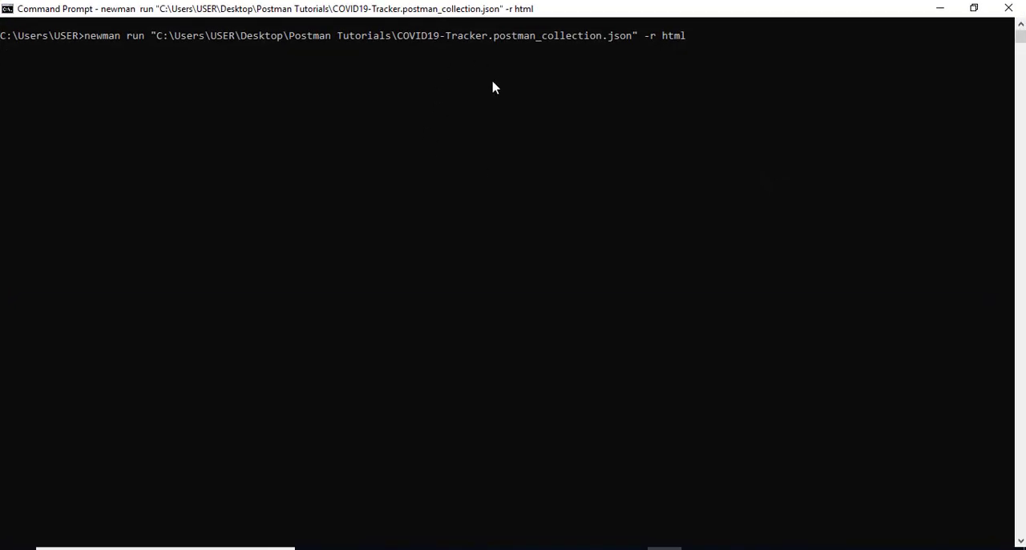
{"action": "key", "text": "Return"}
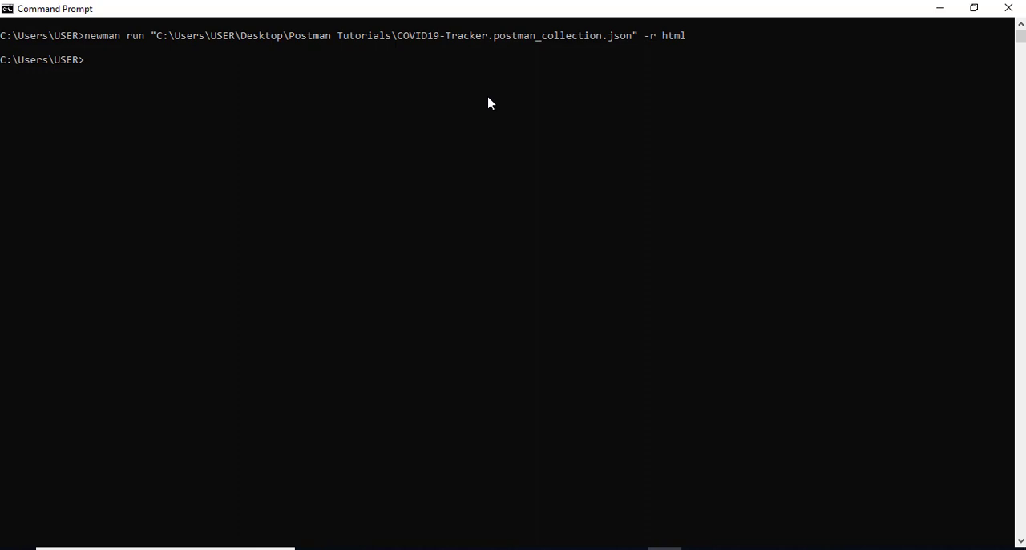
{"action": "mouse_move", "coordinate": [449, 442]}
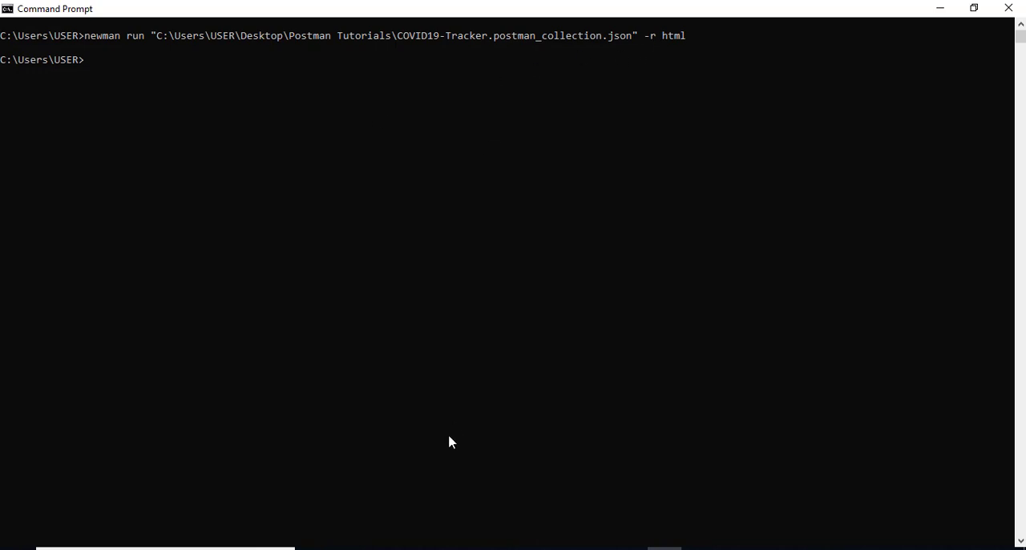
{"action": "mouse_move", "coordinate": [137, 36]}
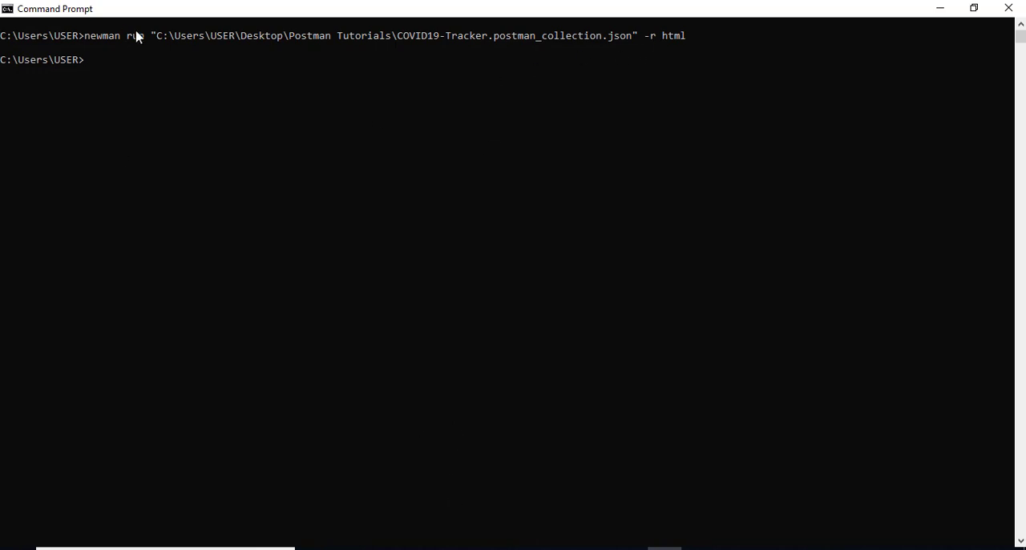
{"action": "mouse_move", "coordinate": [167, 25]}
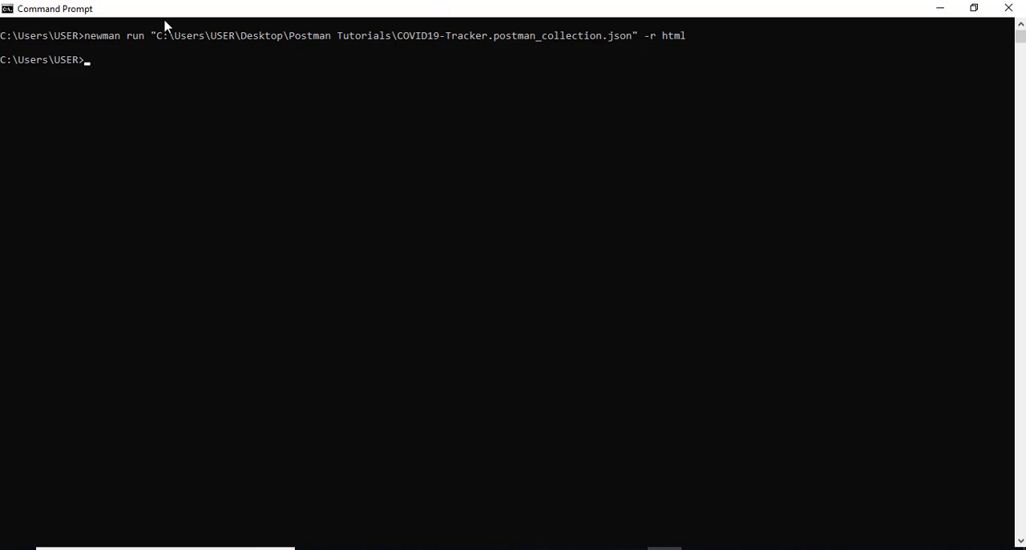
{"action": "mouse_move", "coordinate": [695, 156]}
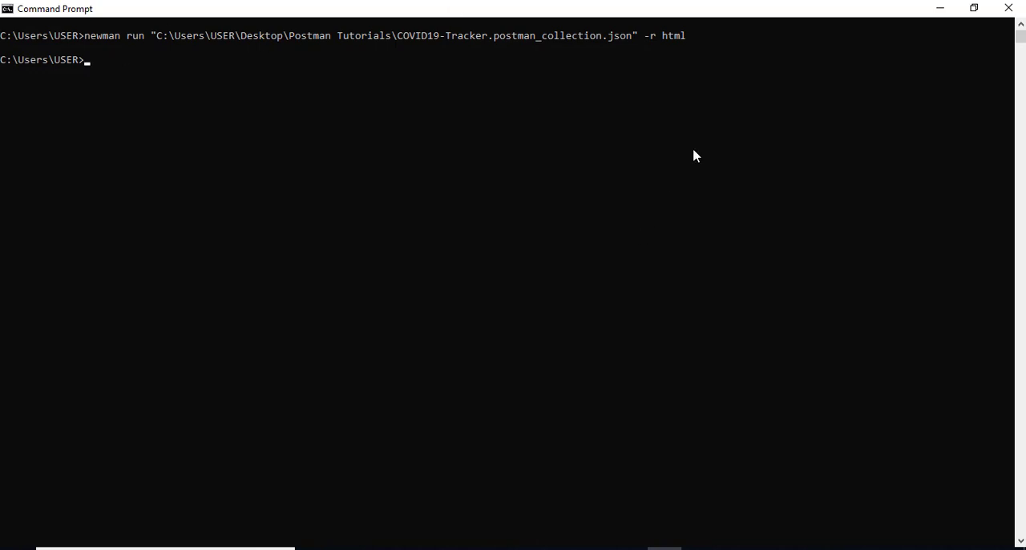
{"action": "mouse_move", "coordinate": [6, 66]}
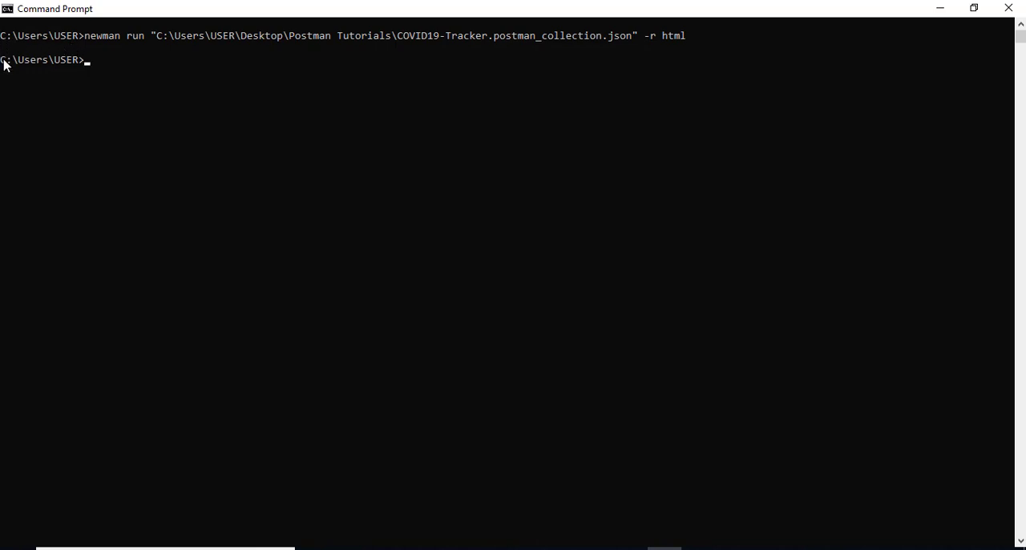
{"action": "mouse_move", "coordinate": [39, 44]}
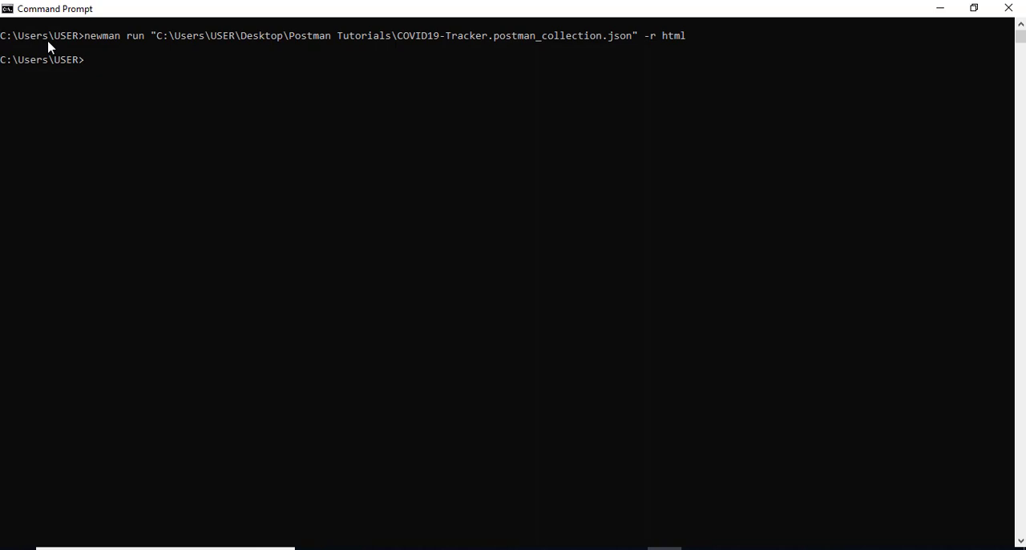
{"action": "mouse_move", "coordinate": [39, 71]}
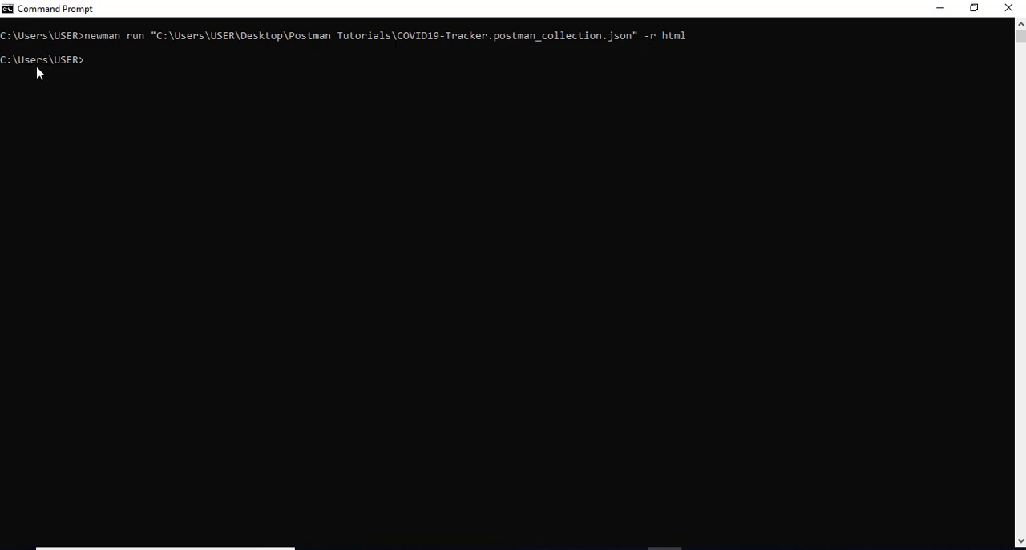
{"action": "mouse_move", "coordinate": [727, 546]}
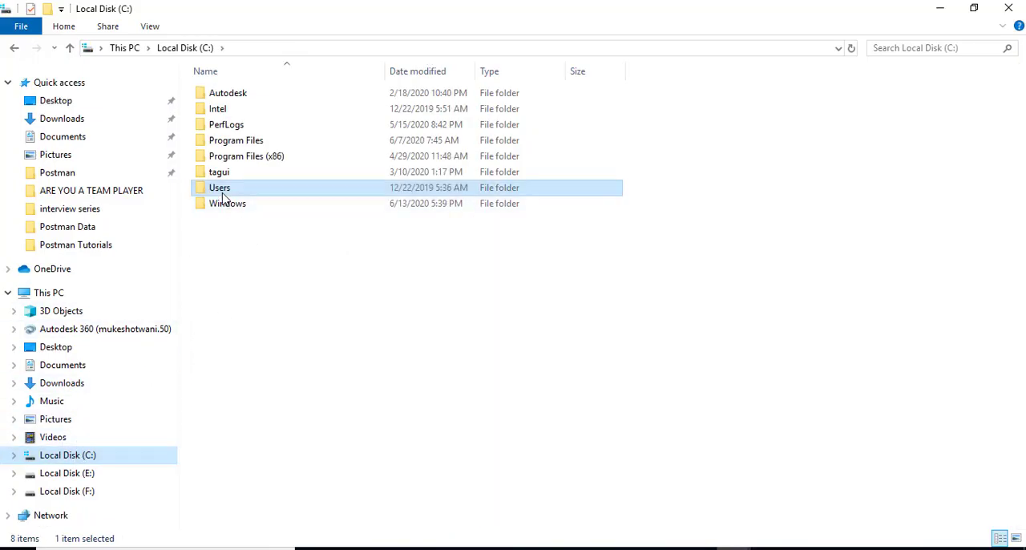
Step: Browse to C:\Users\USER\newman and open the newman-run-report HTML file in the browser
{"action": "double_click", "coordinate": [219, 186]}
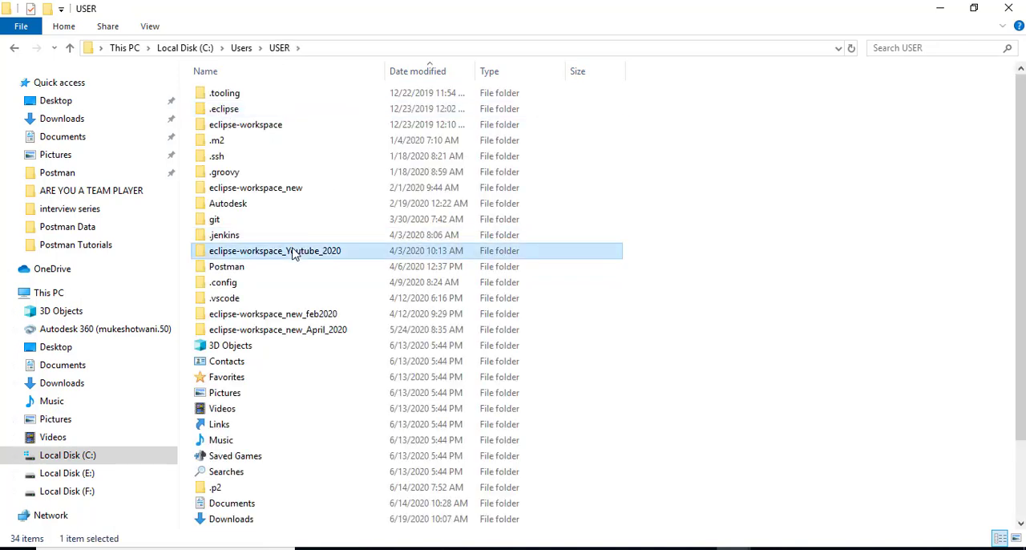
{"action": "scroll", "scroll_direction": "down", "scroll_amount": 3}
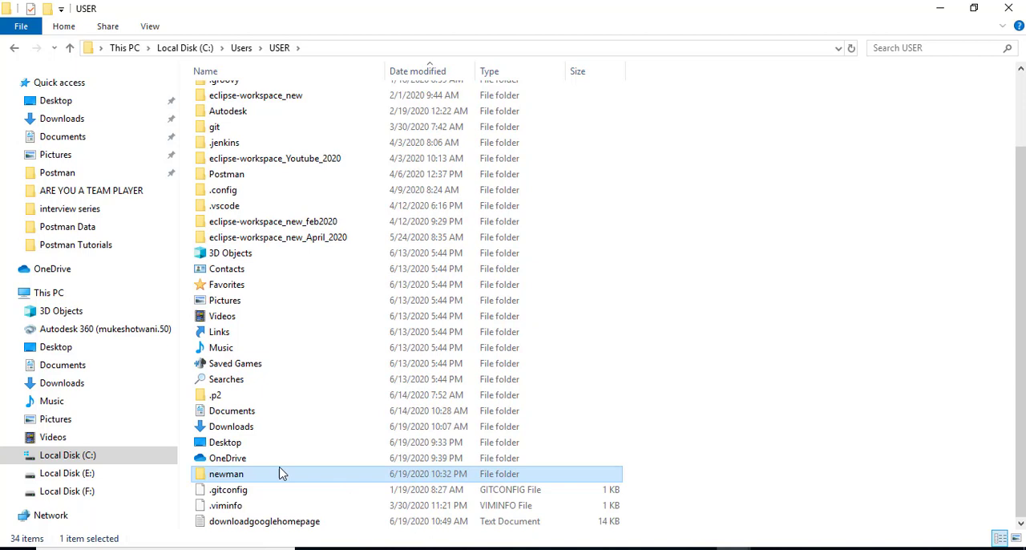
{"action": "double_click", "coordinate": [226, 473]}
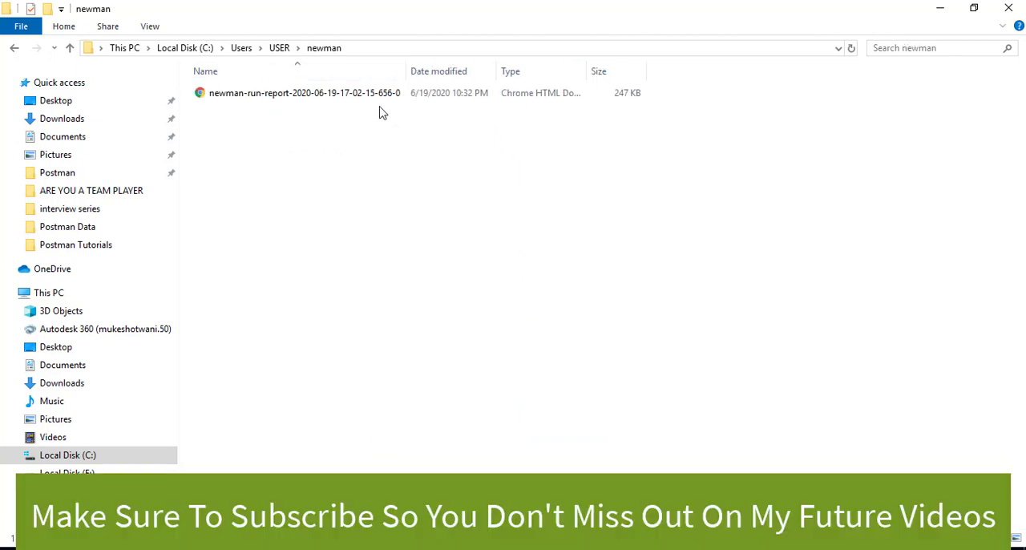
{"action": "double_click", "coordinate": [304, 92]}
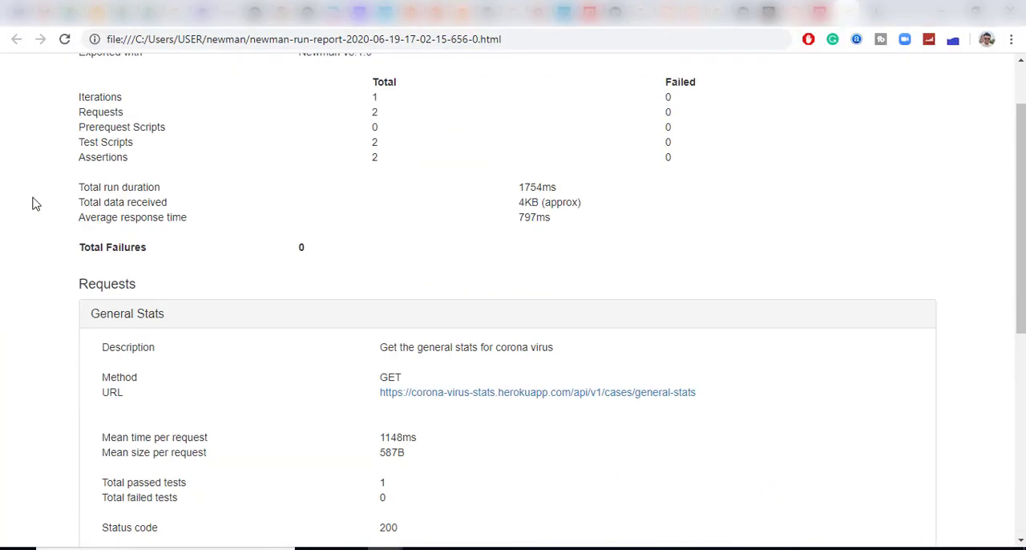
{"action": "scroll", "scroll_direction": "up", "scroll_amount": 3}
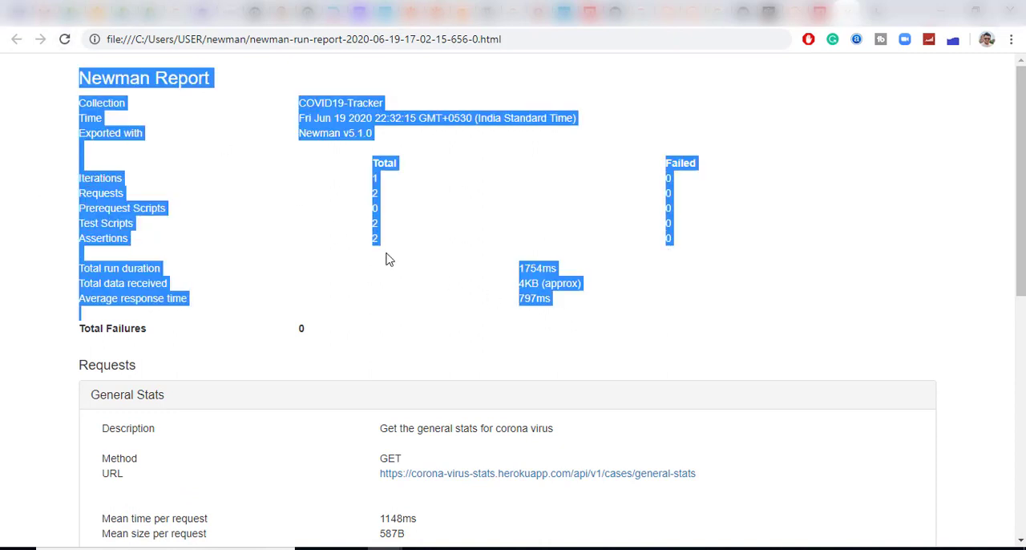
{"action": "left_click", "coordinate": [389, 257]}
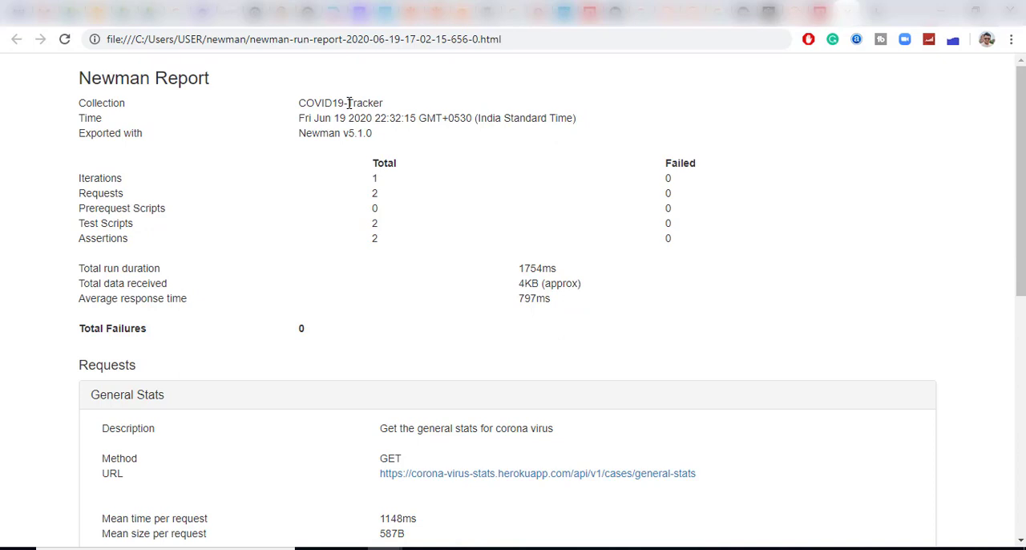
{"action": "mouse_move", "coordinate": [305, 133]}
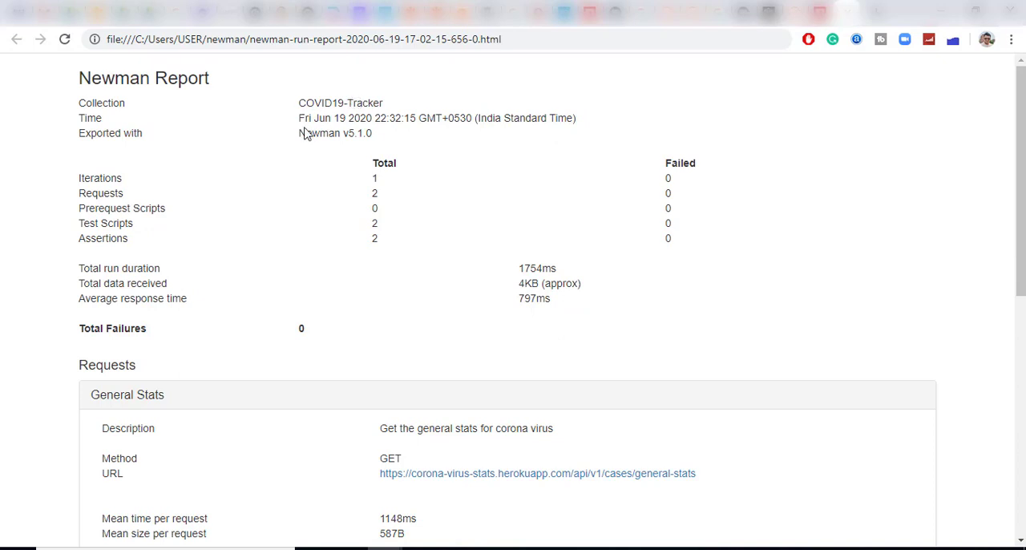
{"action": "mouse_move", "coordinate": [96, 176]}
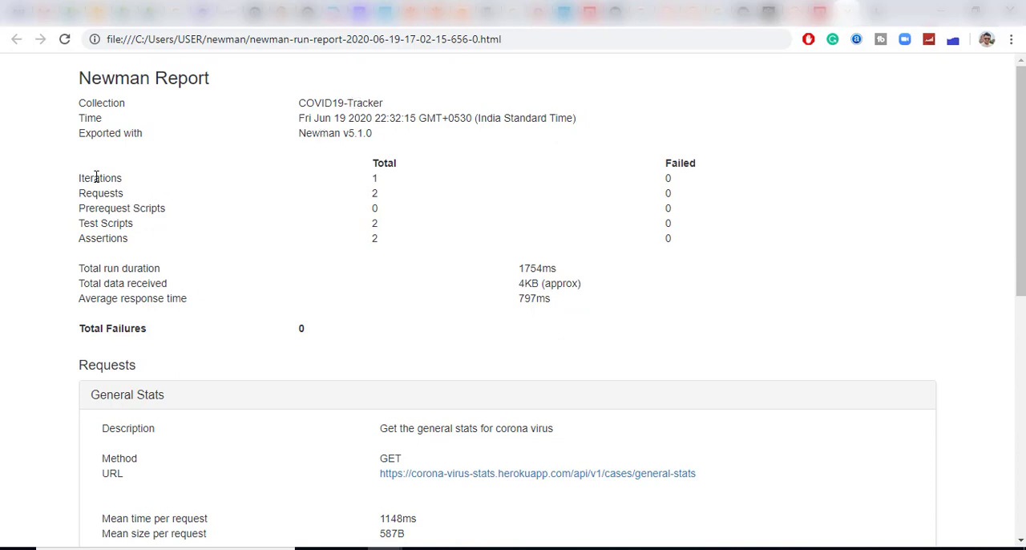
{"action": "mouse_move", "coordinate": [401, 177]}
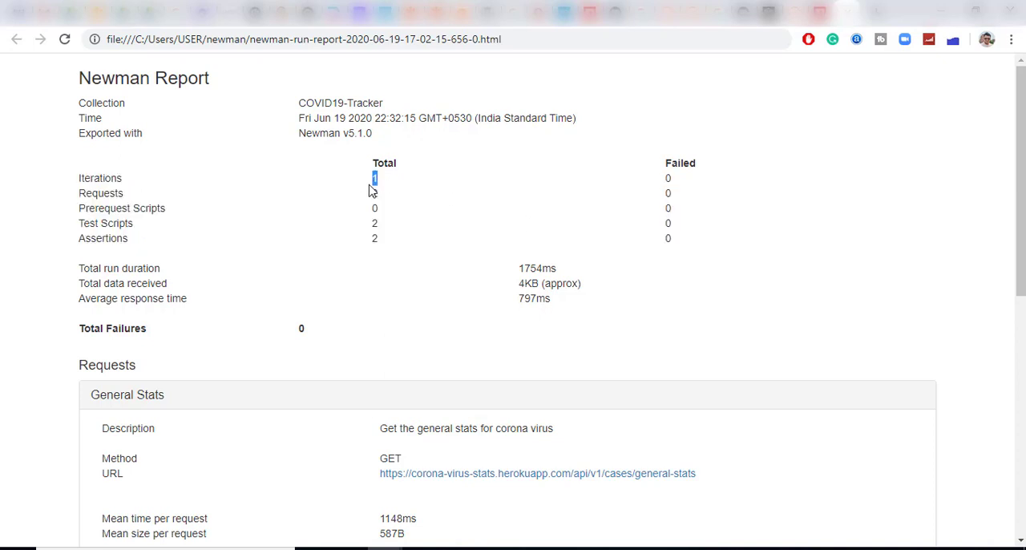
{"action": "mouse_move", "coordinate": [374, 233]}
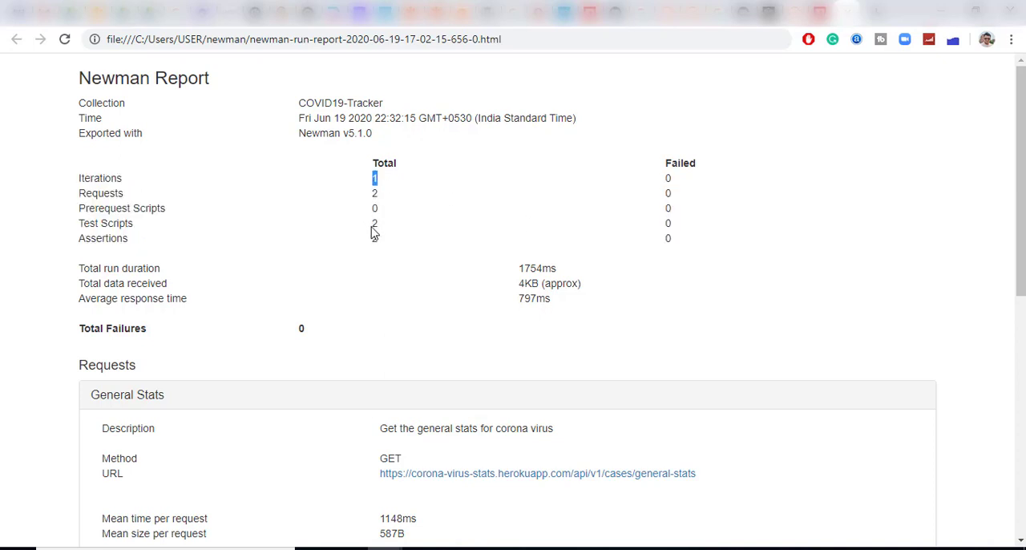
{"action": "mouse_move", "coordinate": [393, 290]}
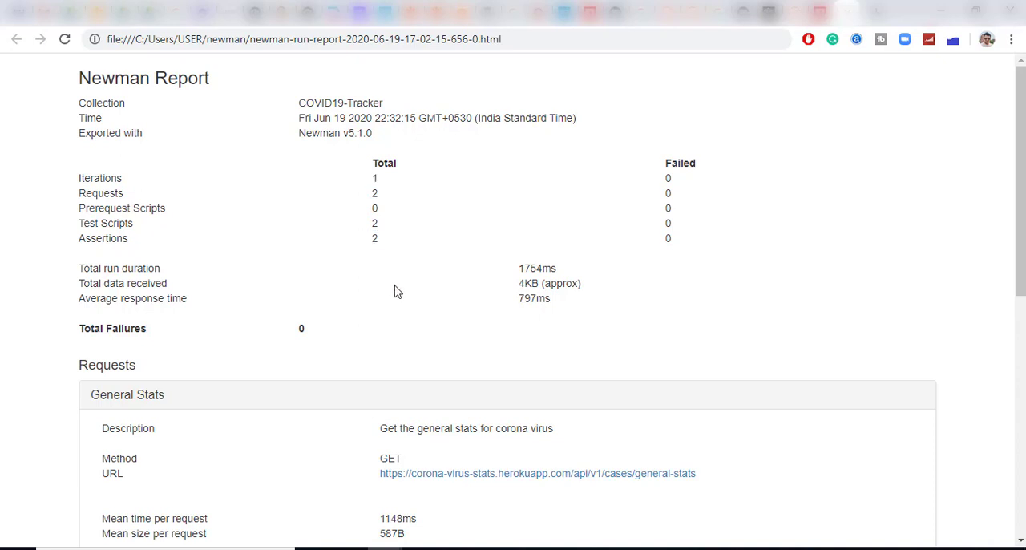
{"action": "scroll", "scroll_direction": "down", "scroll_amount": 3}
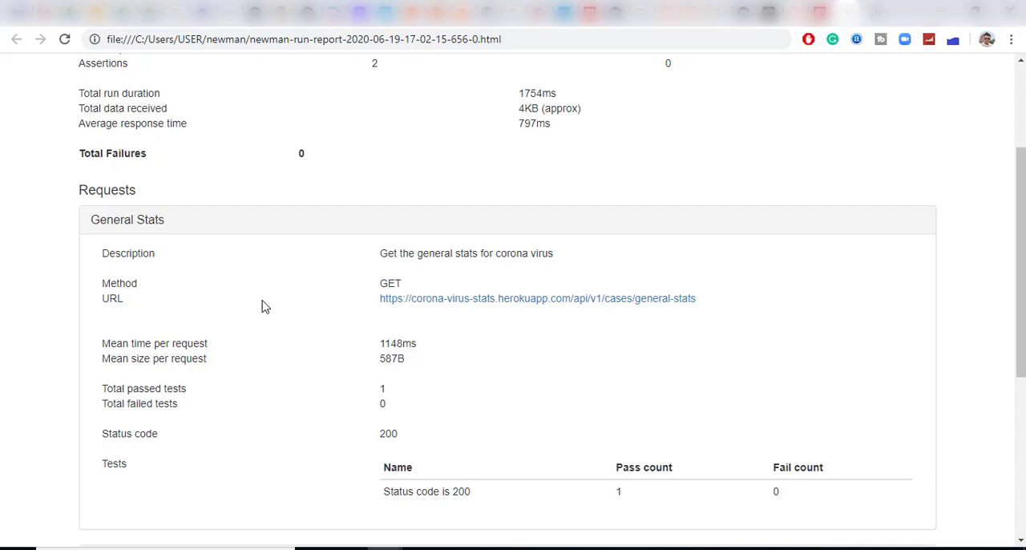
{"action": "mouse_move", "coordinate": [297, 286]}
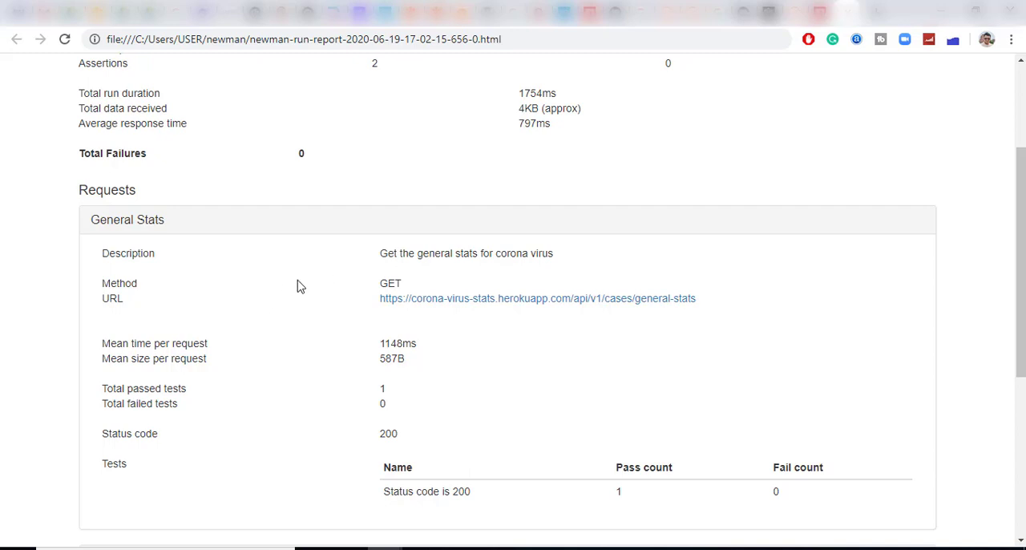
{"action": "scroll", "scroll_direction": "up", "scroll_amount": 3}
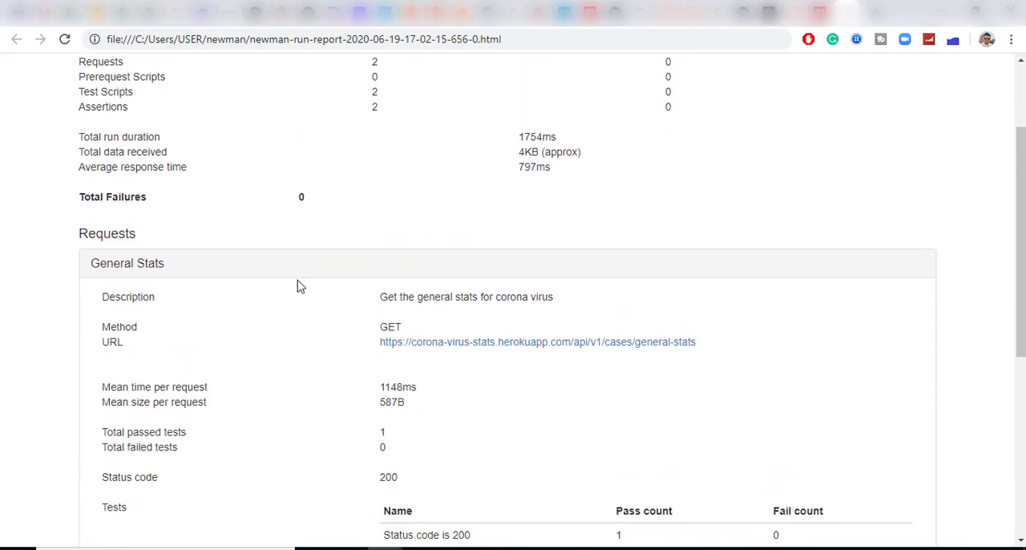
{"action": "scroll", "scroll_direction": "up", "scroll_amount": 3}
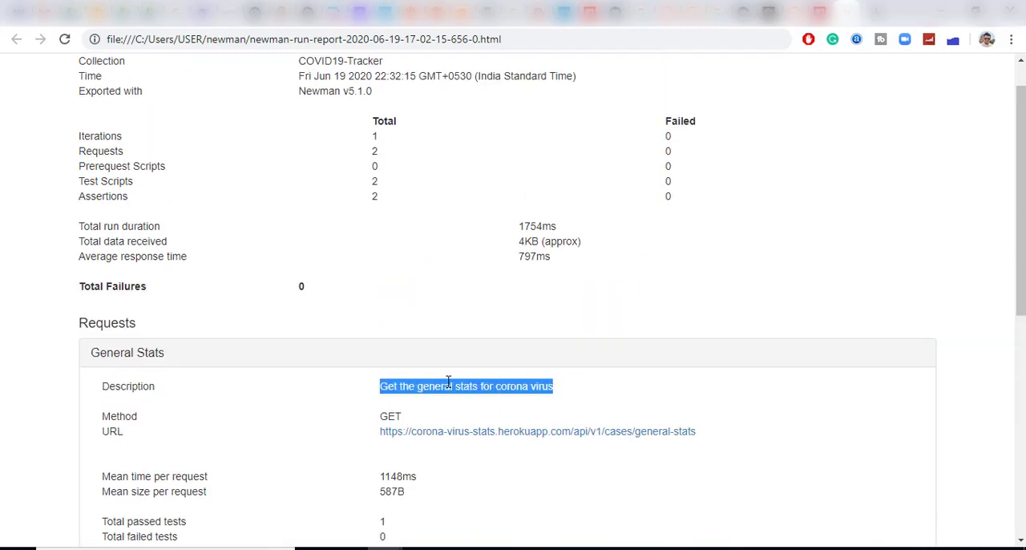
{"action": "scroll", "scroll_direction": "down", "scroll_amount": 3}
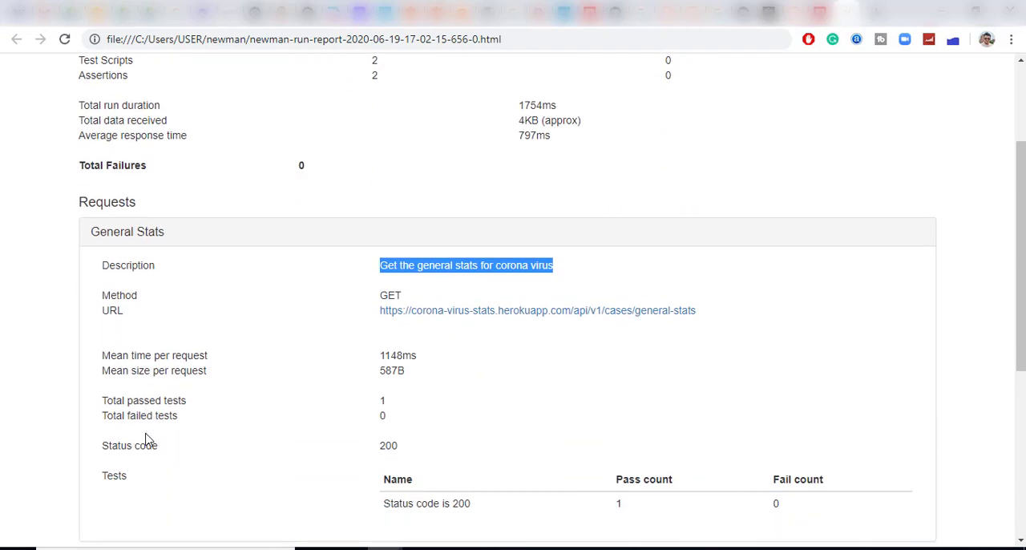
{"action": "scroll", "scroll_direction": "down", "scroll_amount": 3}
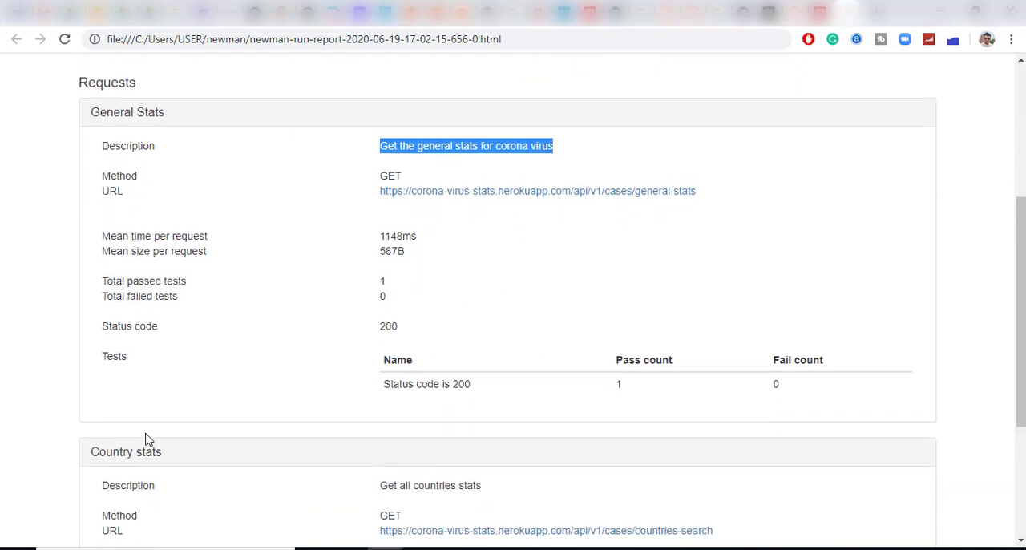
{"action": "scroll", "scroll_direction": "down", "scroll_amount": 3}
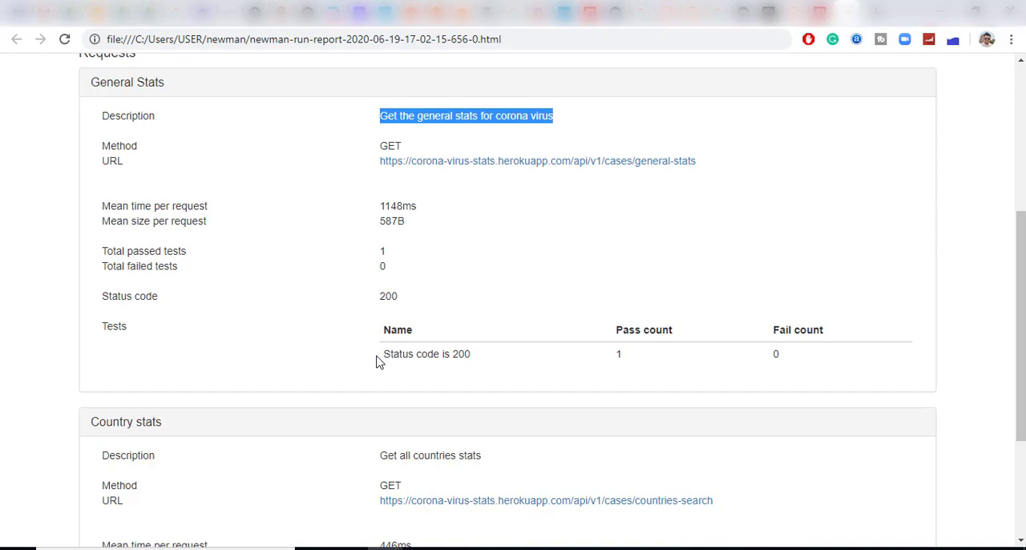
{"action": "scroll", "scroll_direction": "down", "scroll_amount": 3}
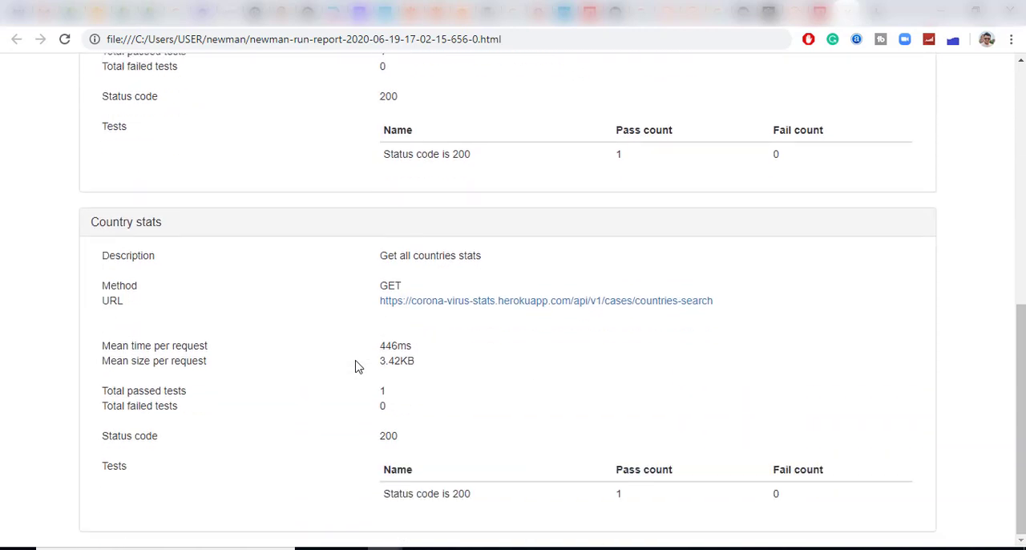
{"action": "mouse_move", "coordinate": [455, 274]}
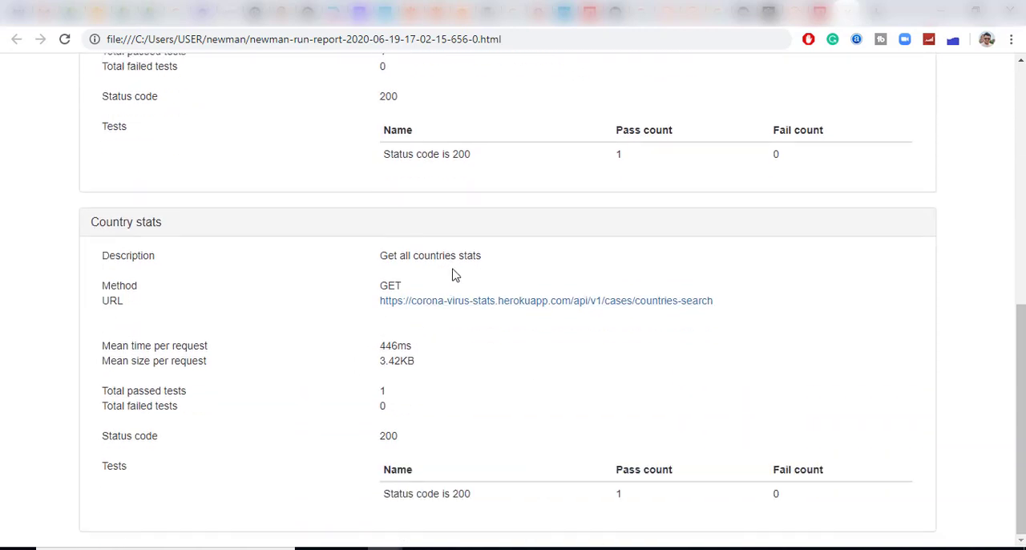
{"action": "mouse_move", "coordinate": [336, 413]}
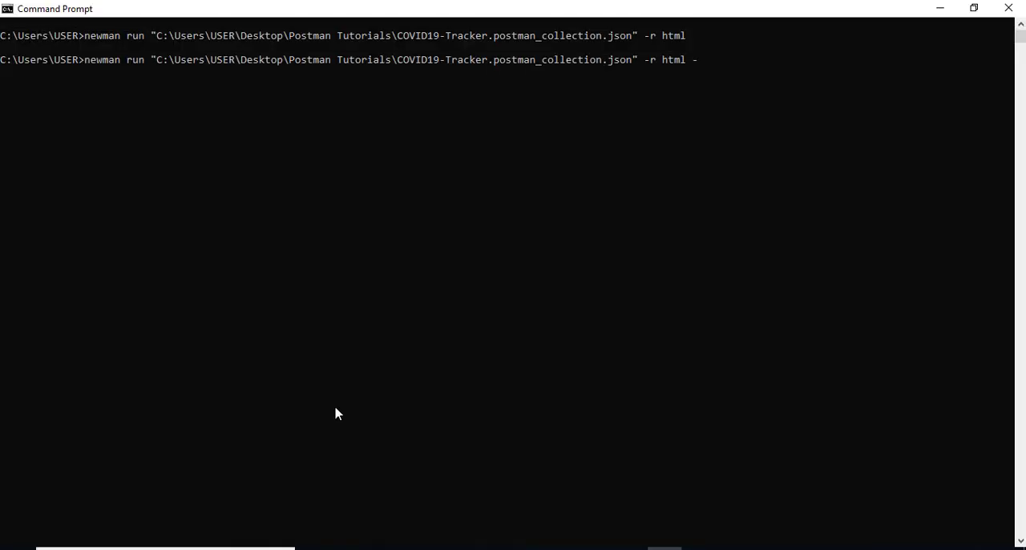
Step: Rerun the newman command with -n 3 appended for three iterations
{"action": "type", "text": "n"}
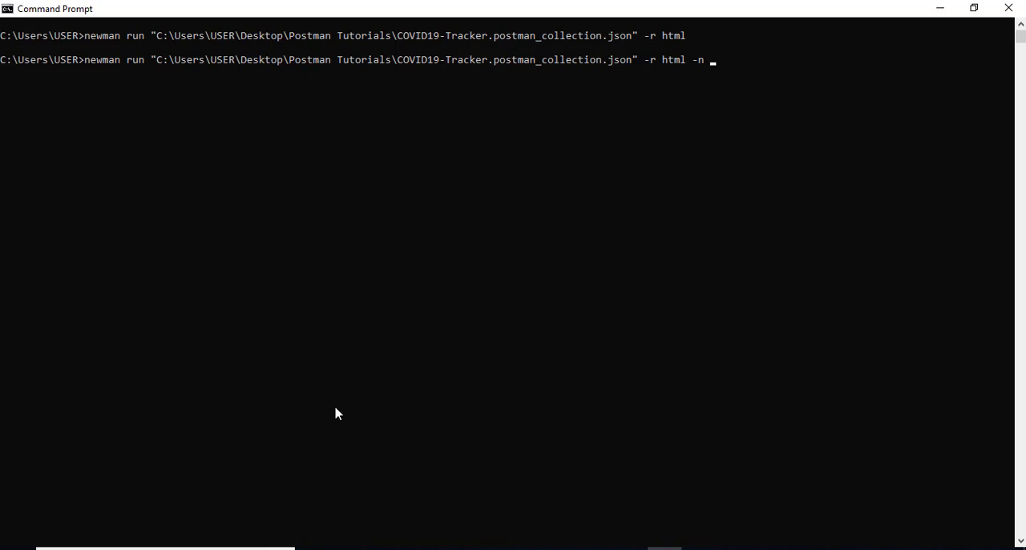
{"action": "type", "text": "3"}
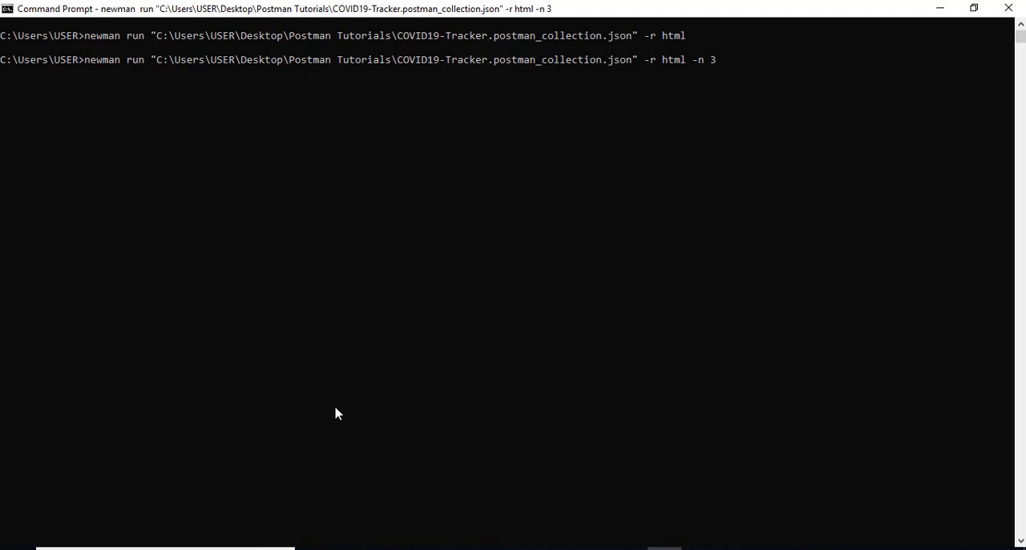
{"action": "key", "text": "Return"}
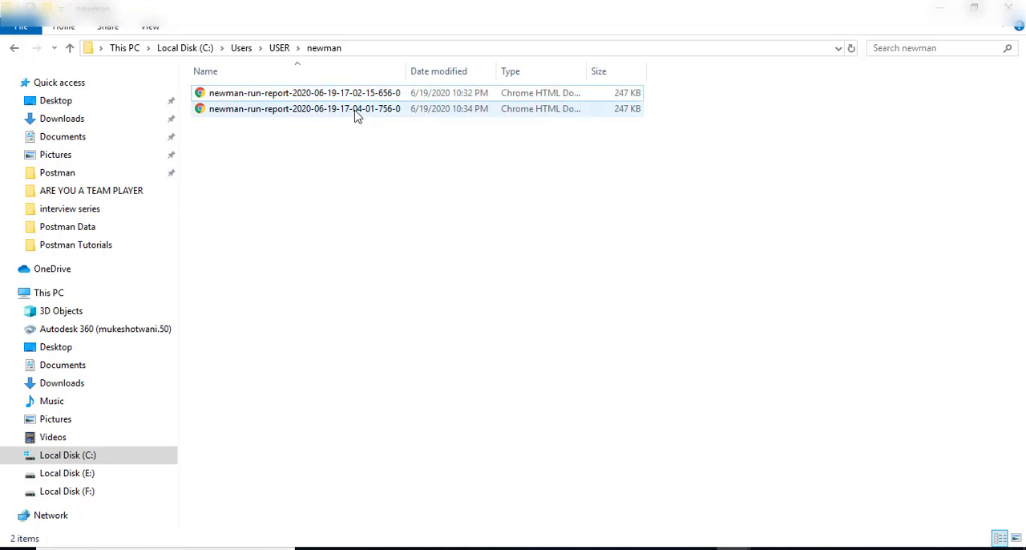
Step: Open the newest newman-run-report and review its 3 iterations, 6 requests and zero failures
{"action": "double_click", "coordinate": [304, 108]}
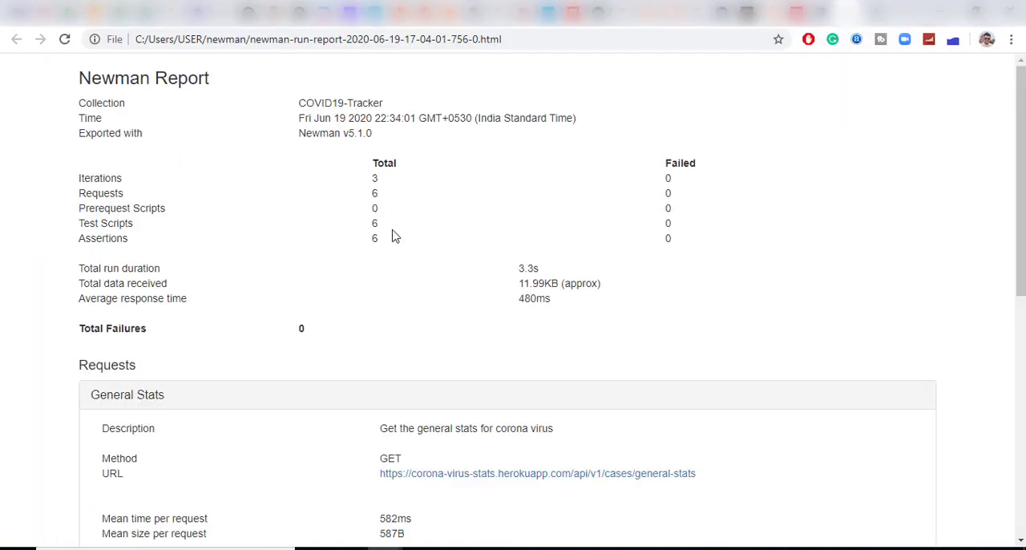
{"action": "mouse_move", "coordinate": [379, 179]}
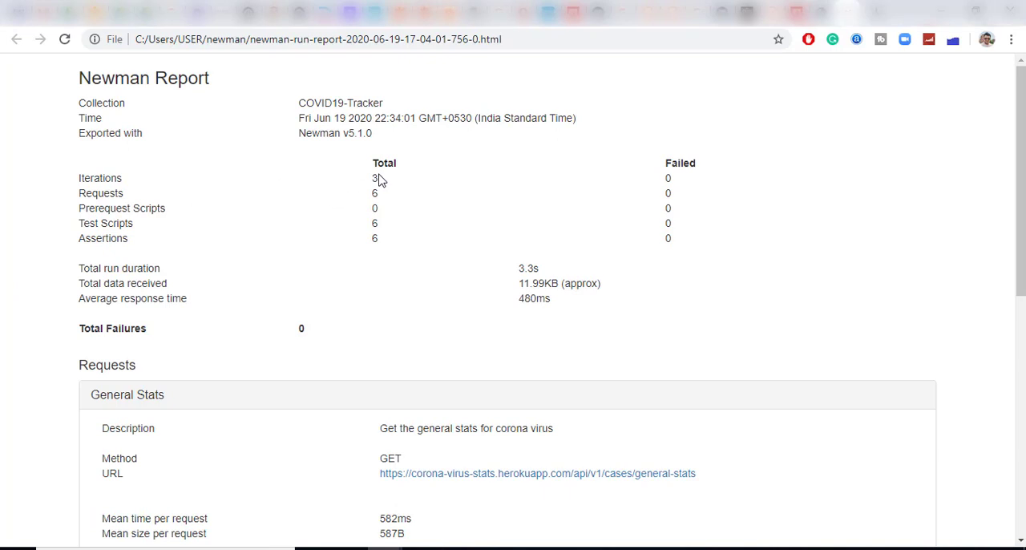
{"action": "mouse_move", "coordinate": [294, 217]}
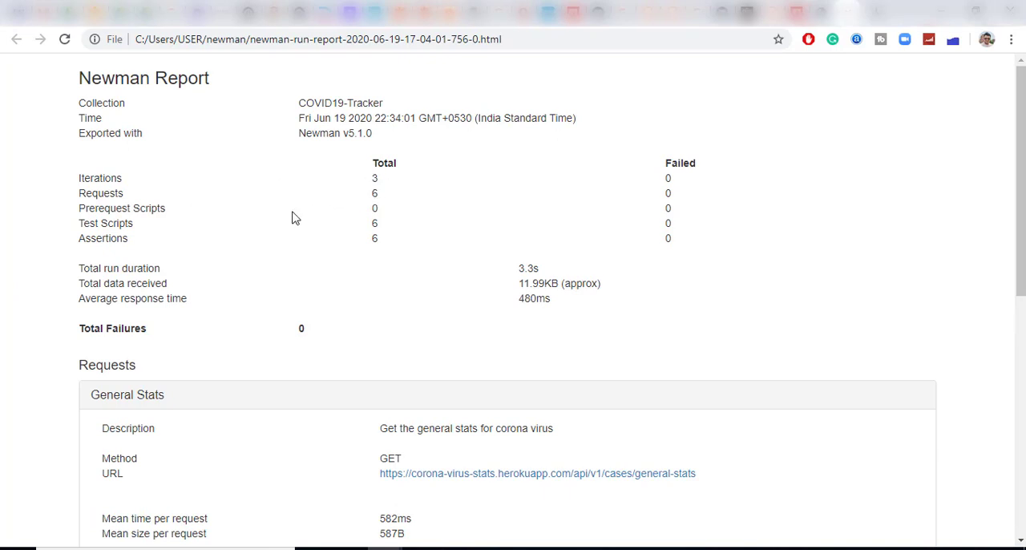
{"action": "mouse_move", "coordinate": [308, 249]}
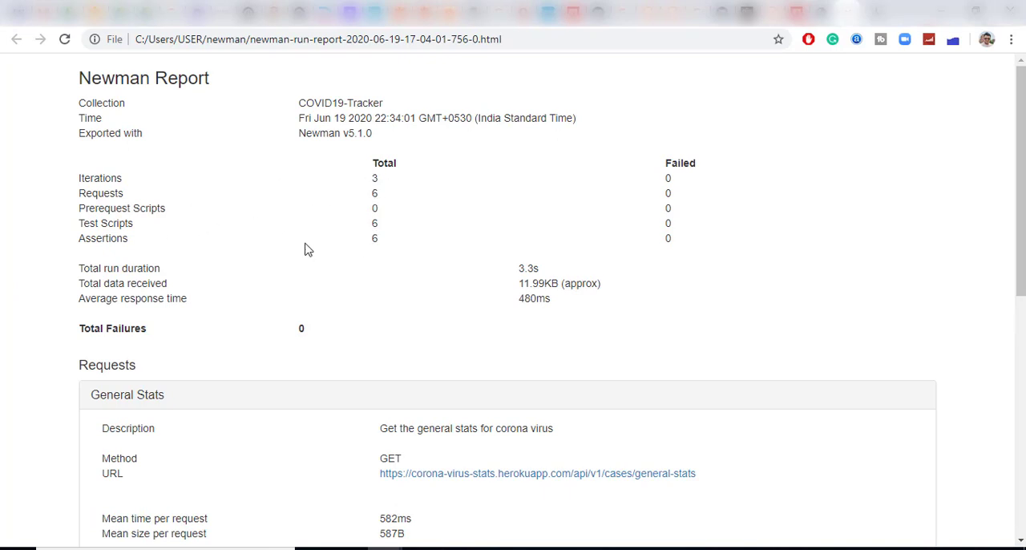
{"action": "mouse_move", "coordinate": [384, 252]}
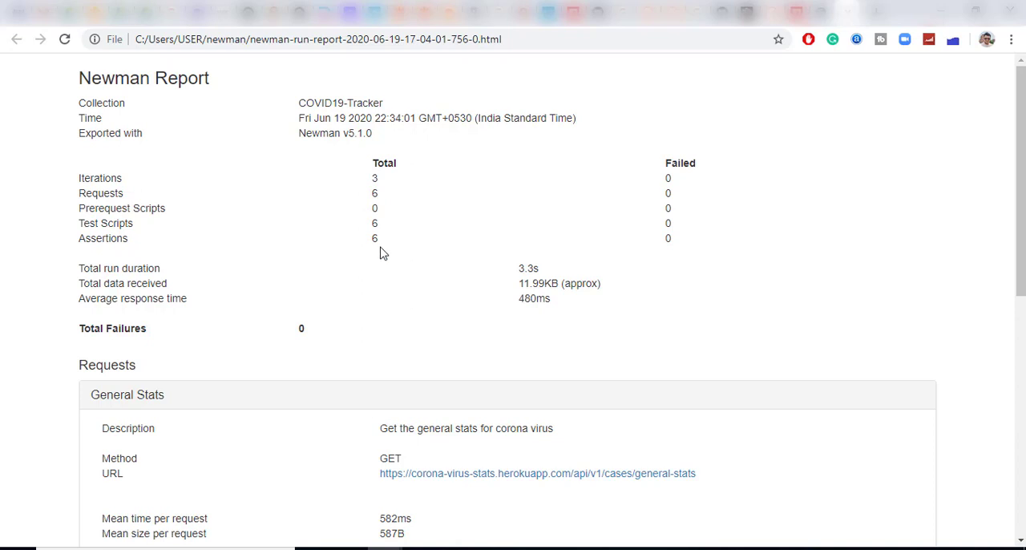
{"action": "scroll", "scroll_direction": "down", "scroll_amount": 3}
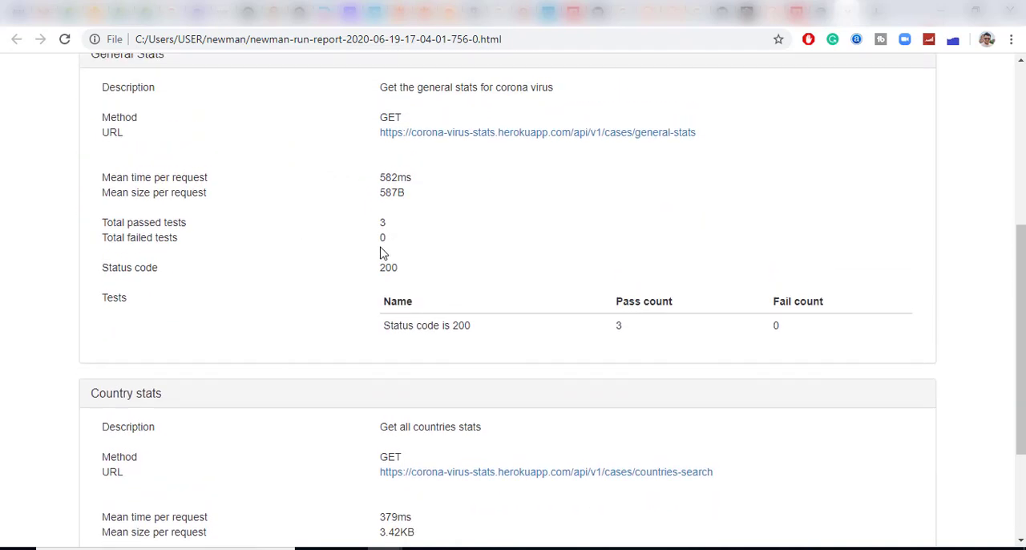
{"action": "scroll", "scroll_direction": "up", "scroll_amount": 3}
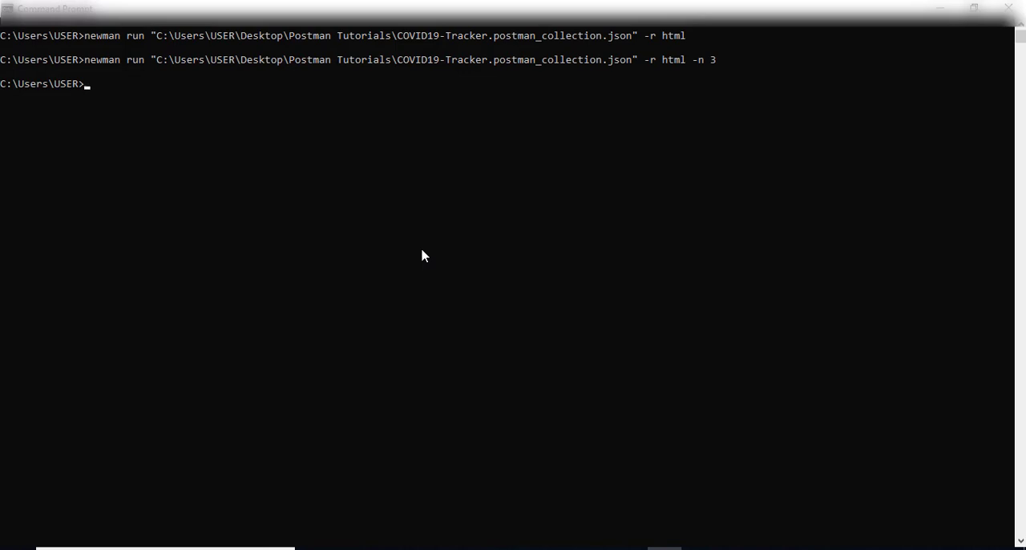
Step: Switch from the terminal to the Pre Request Postman presentation's closing Like, Share and Subscribe slide
{"action": "key", "text": "alt+tab"}
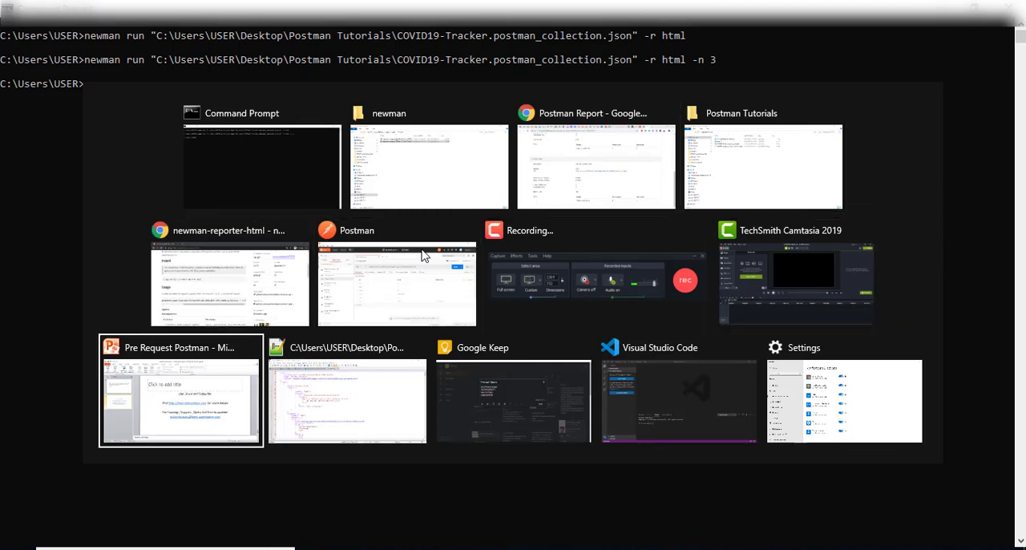
{"action": "left_click", "coordinate": [180, 401]}
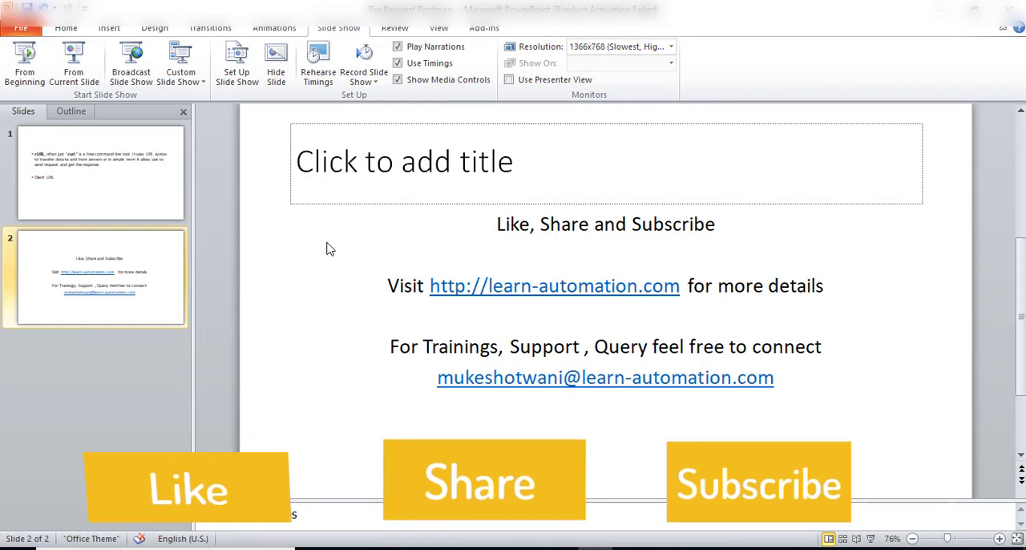